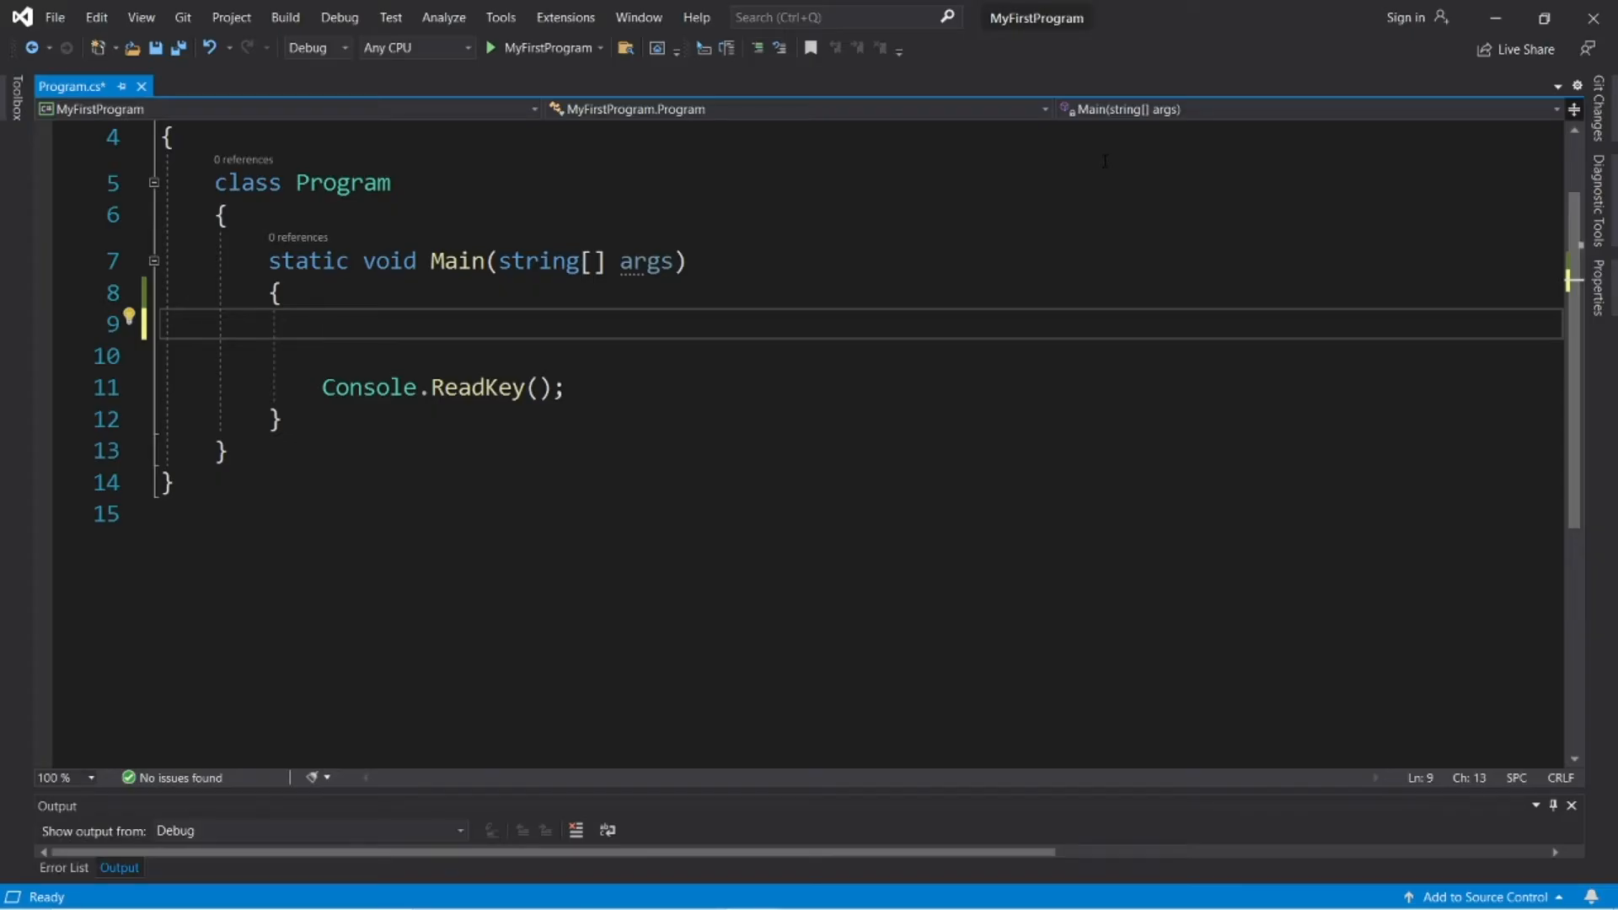
Step: Write String name = Console.ReadLine(); on line 9 and leave a blank line below it
text(String)
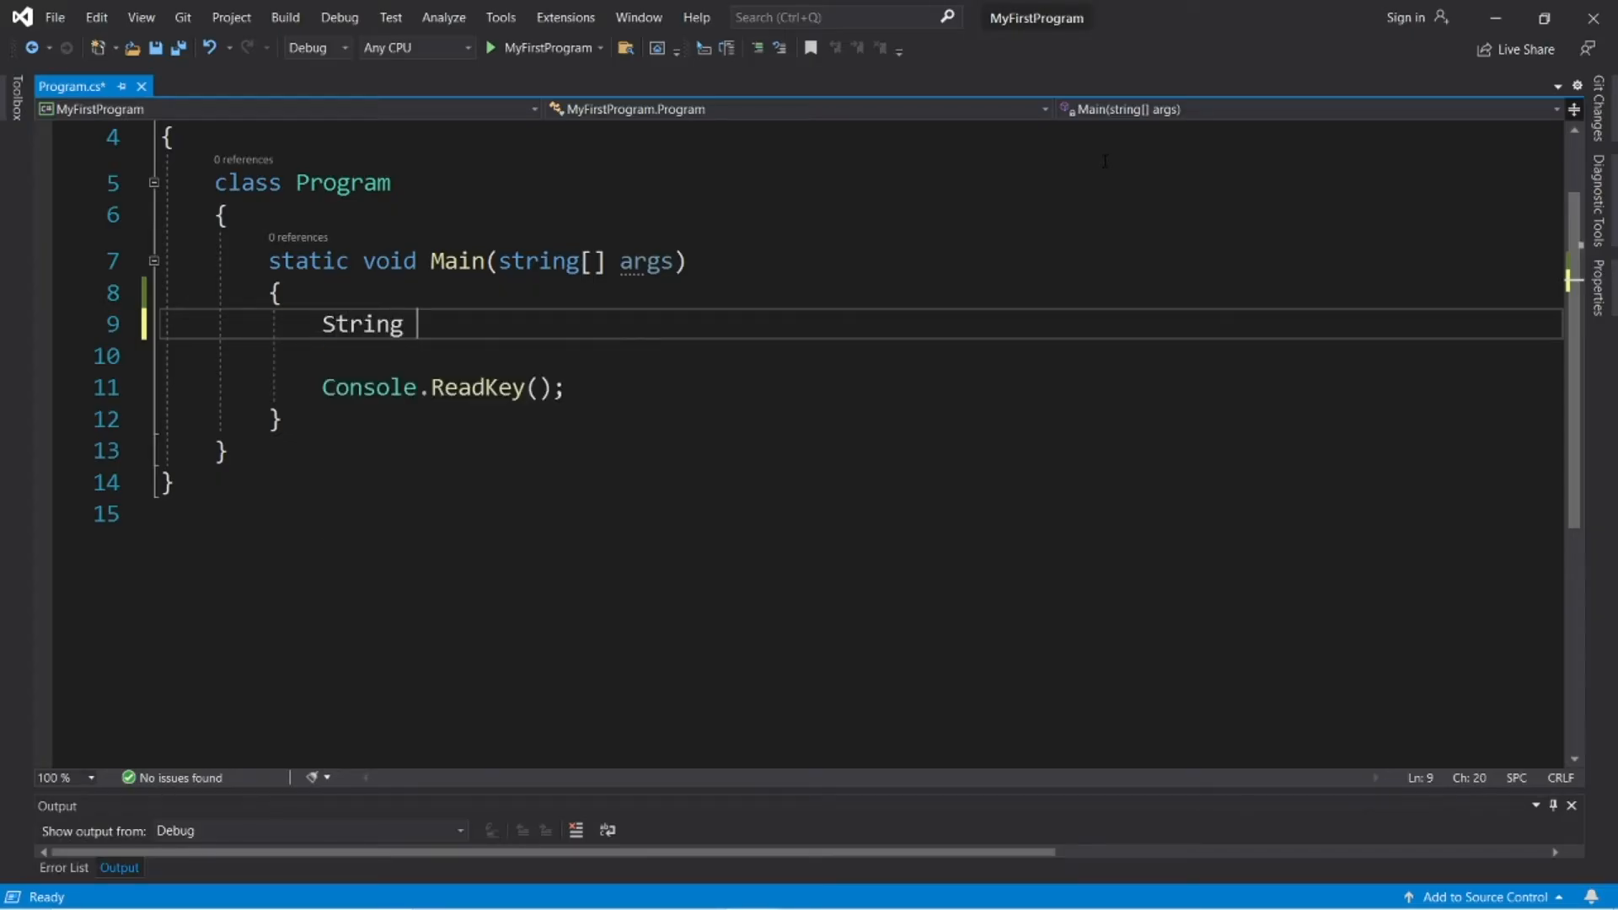
text(name)
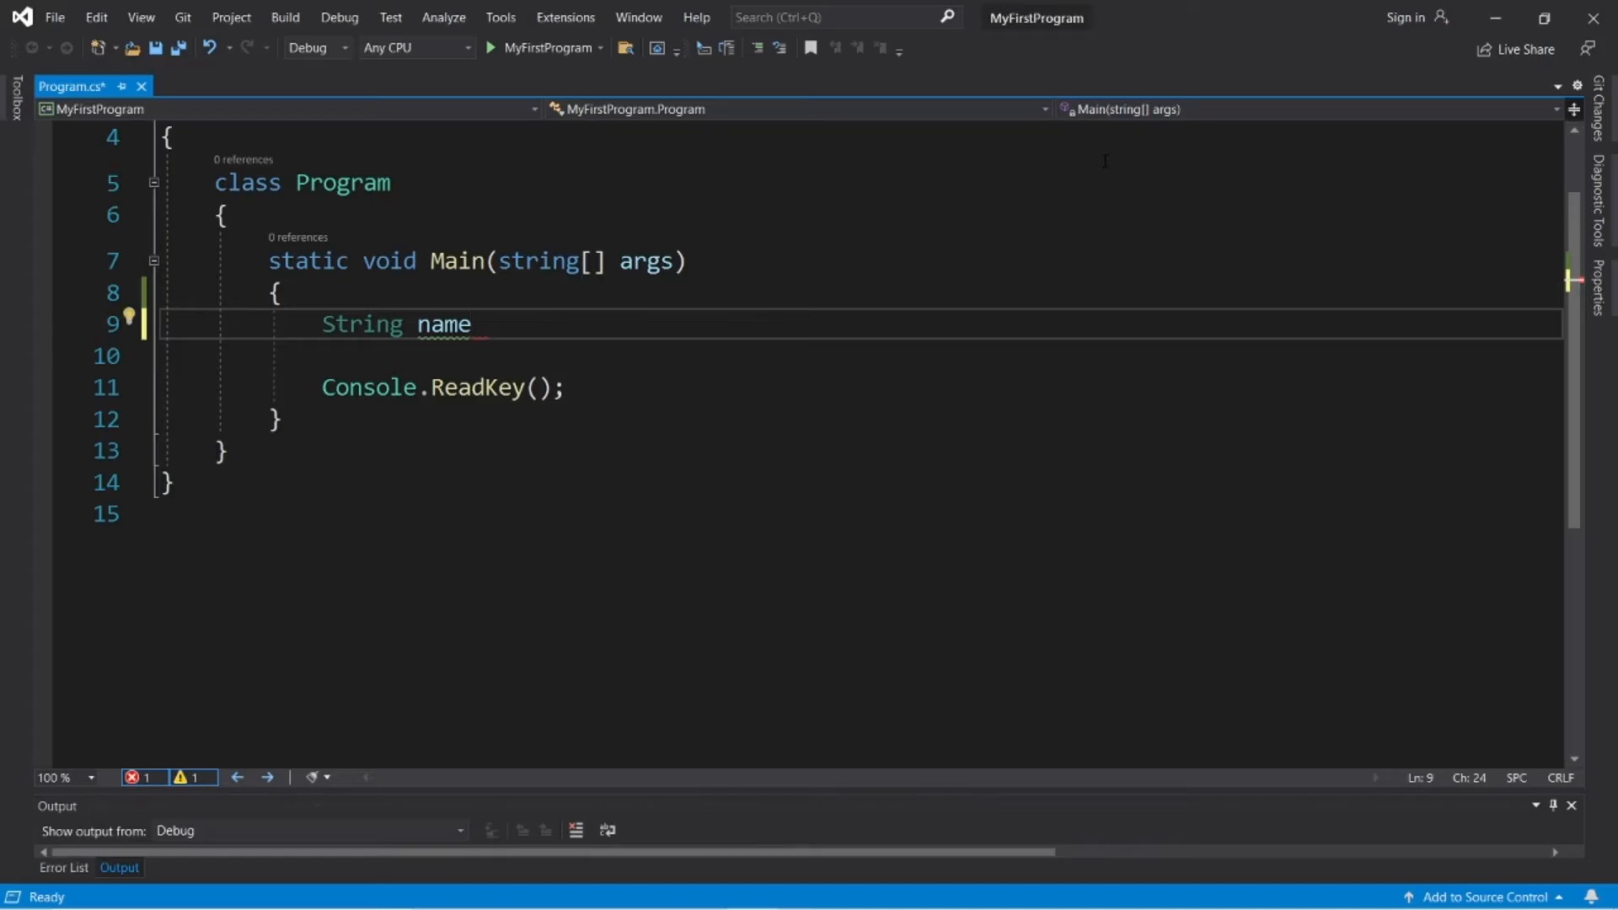
text(=)
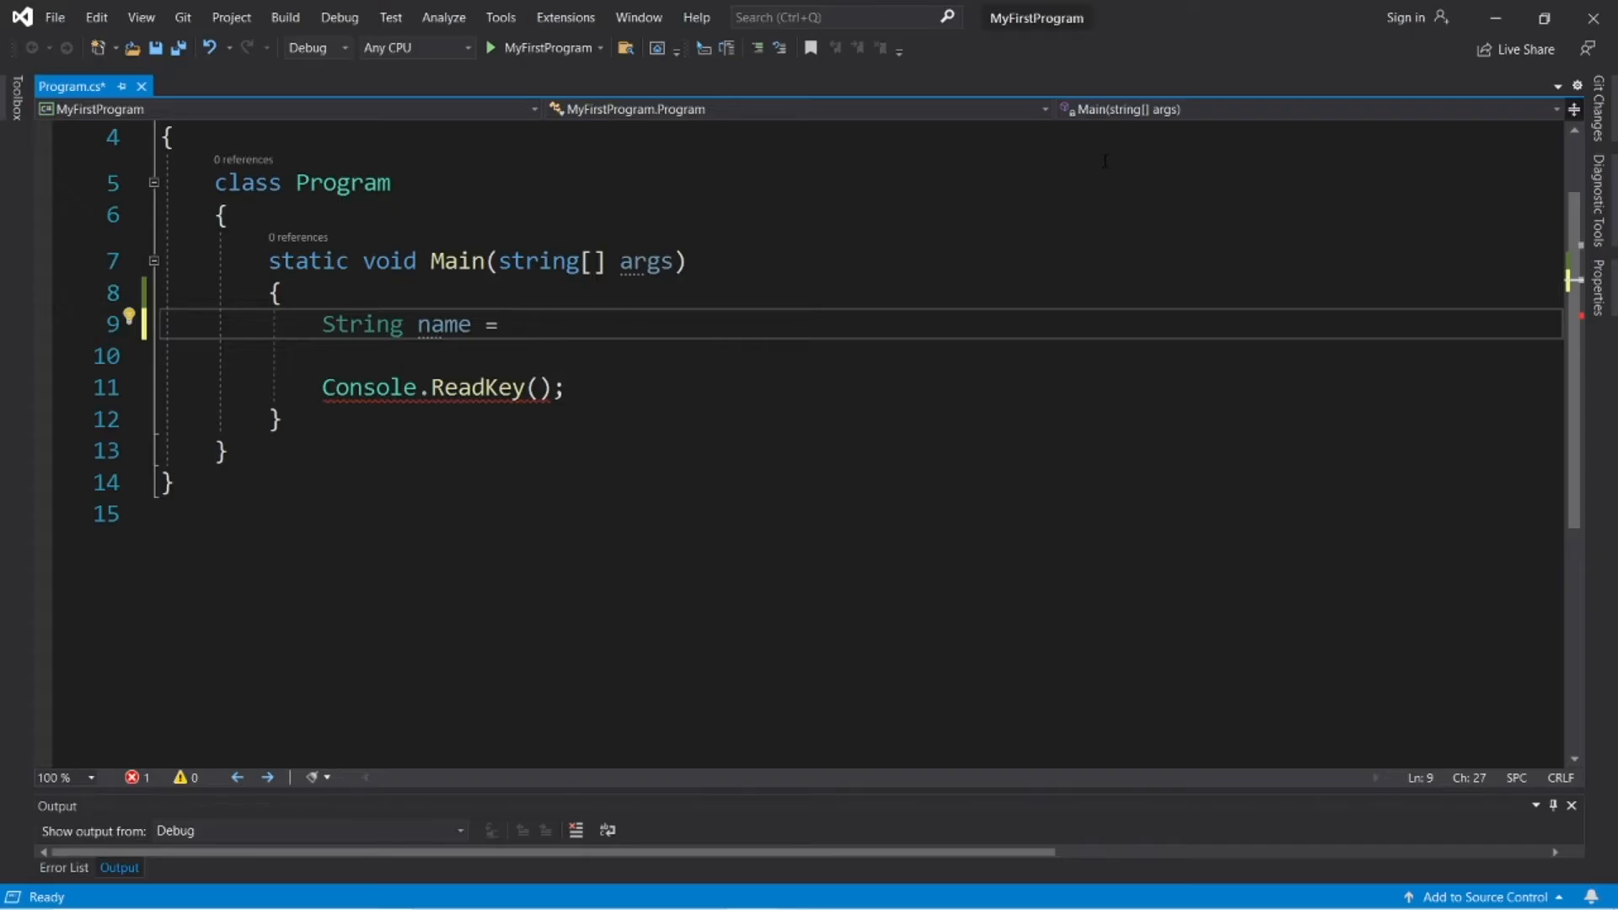
text(COnsole.ReadLine()
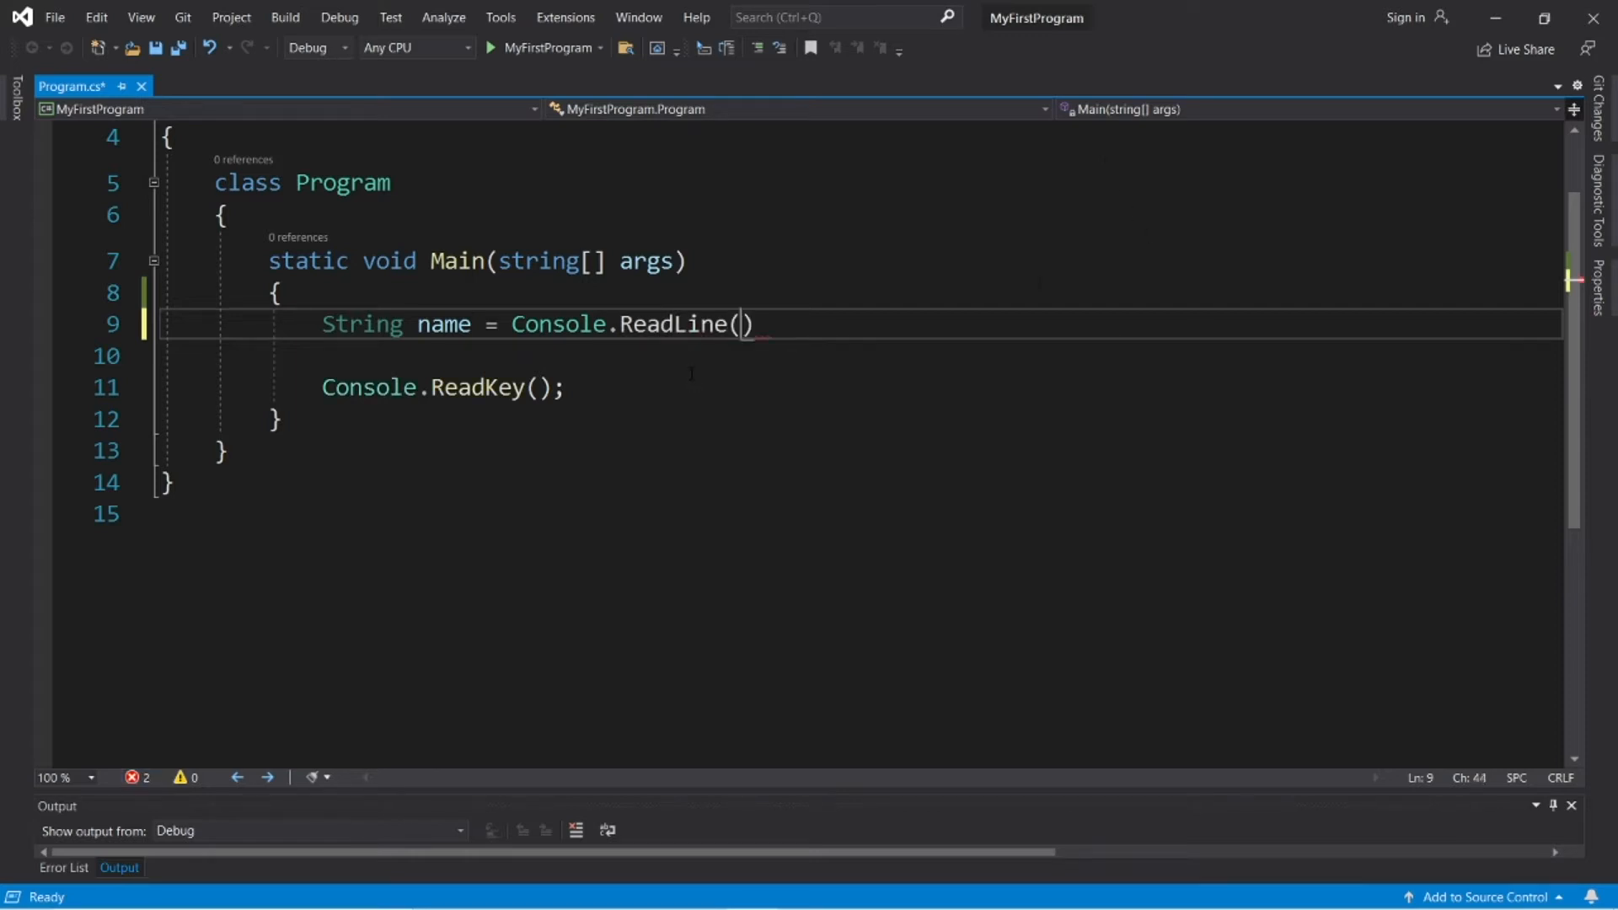
text(;)
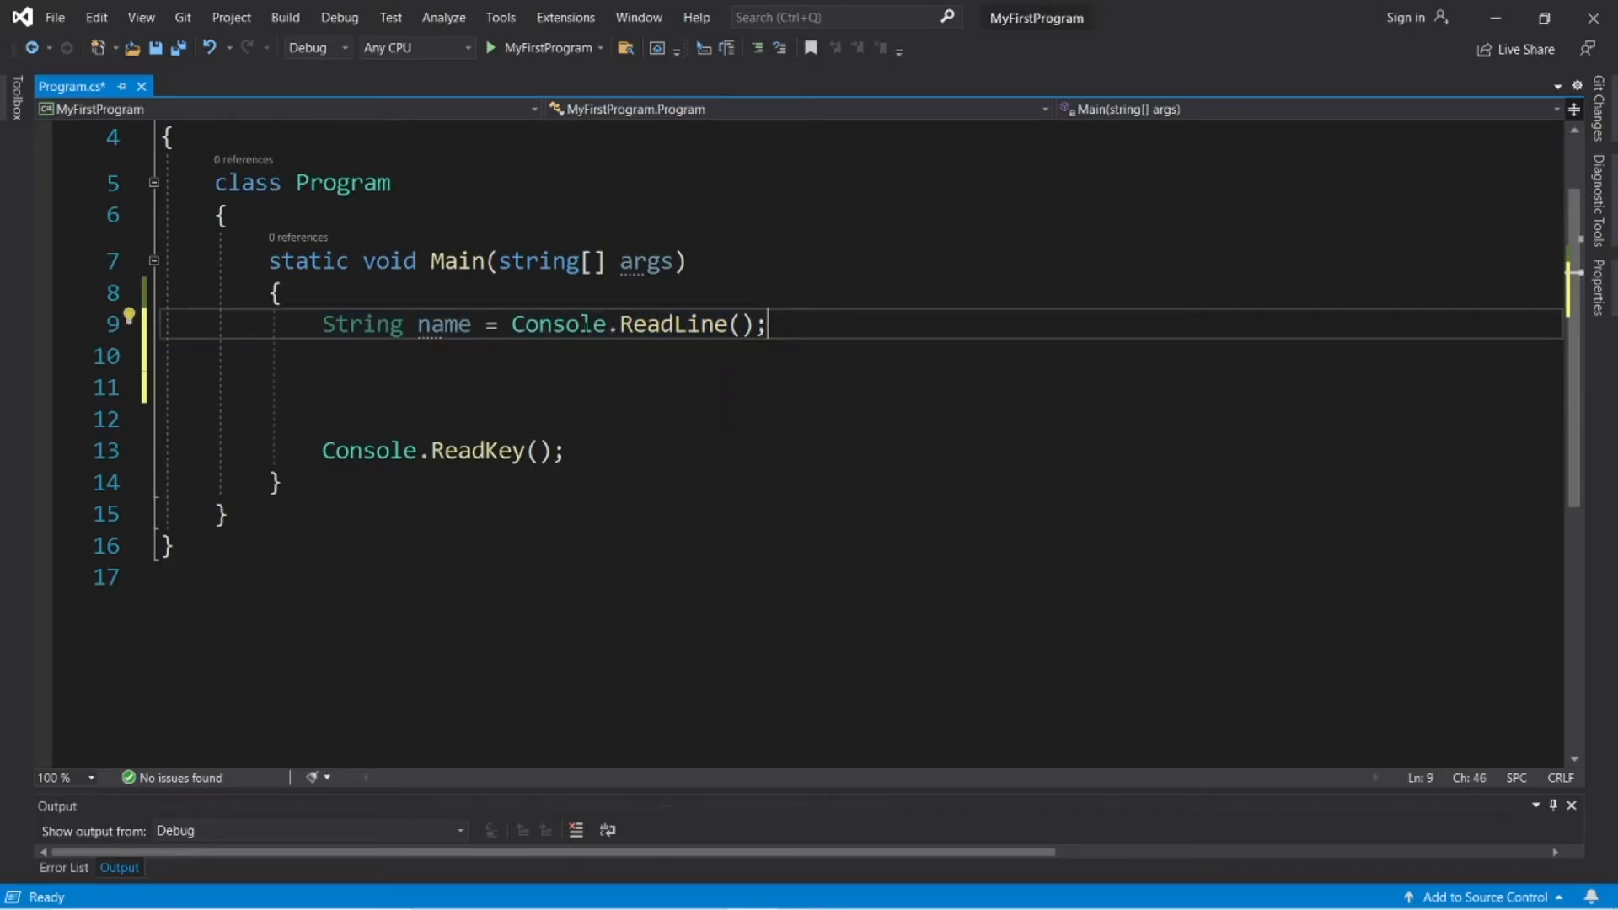
drag(510, 324, 766, 324)
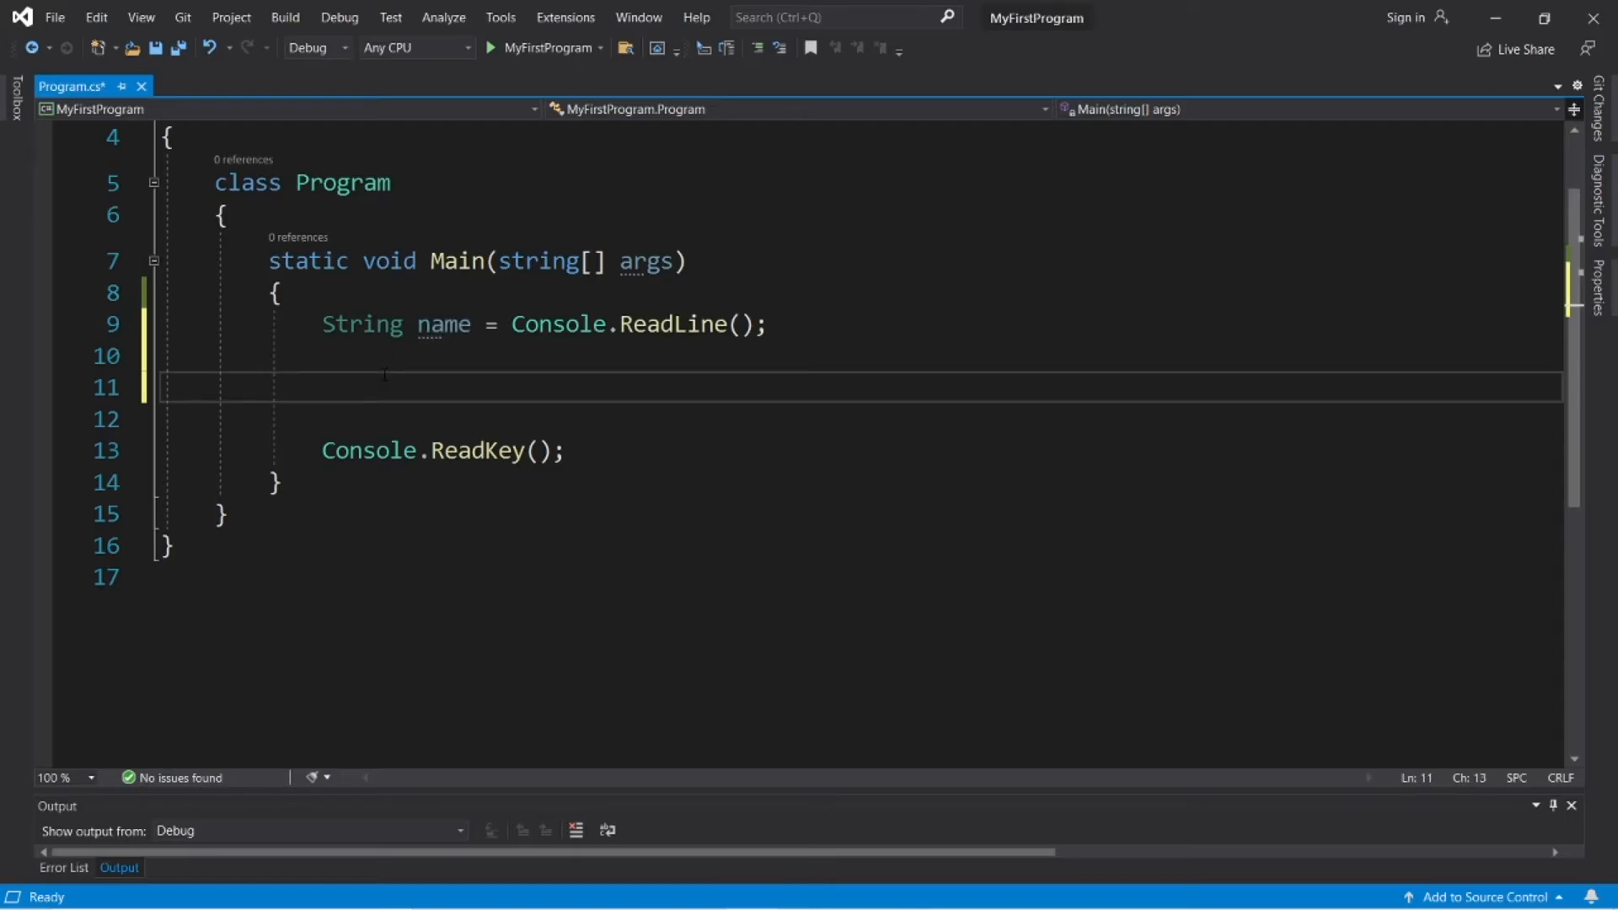
Step: Write Console.WriteLine("Hello " + name); after the input line
text(c)
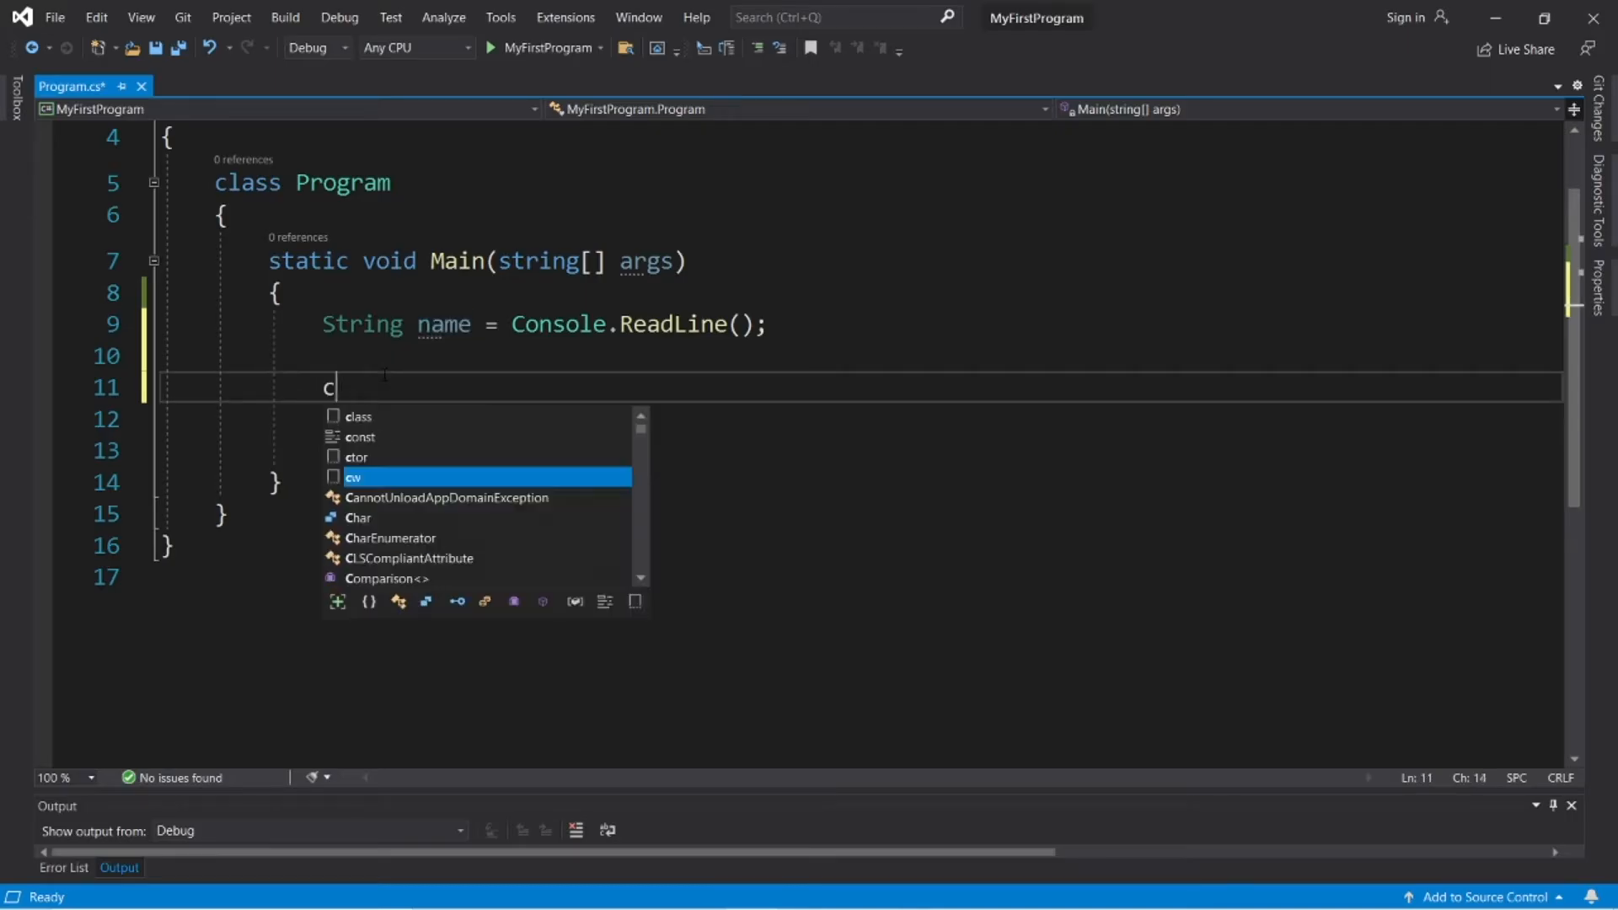
text(Console.WriteLine(");)
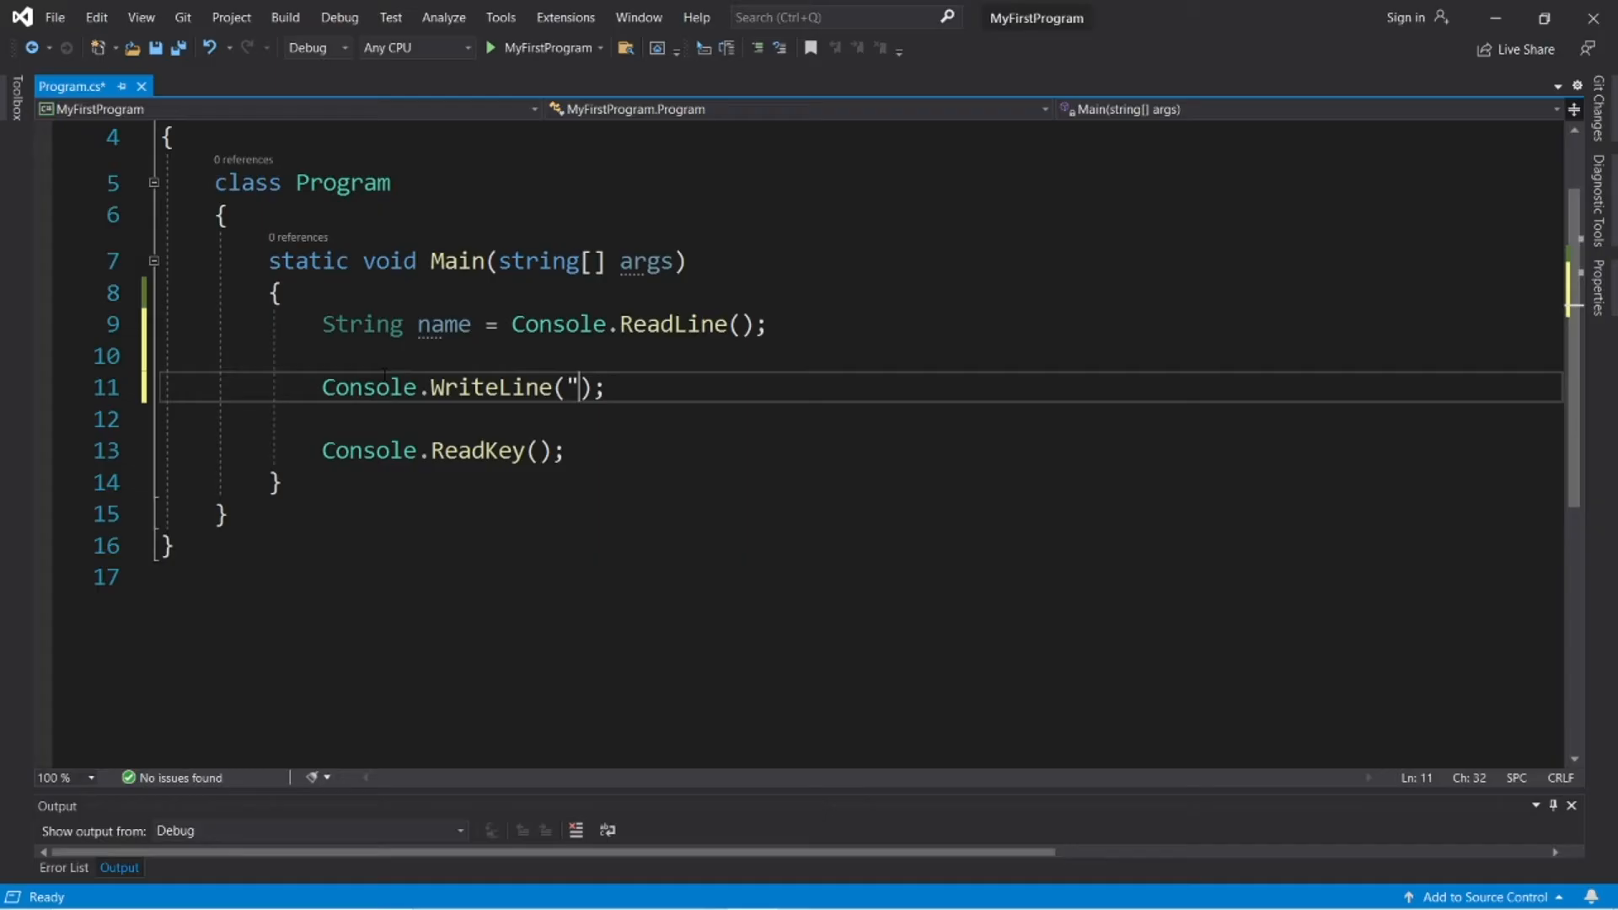
text(Hello)
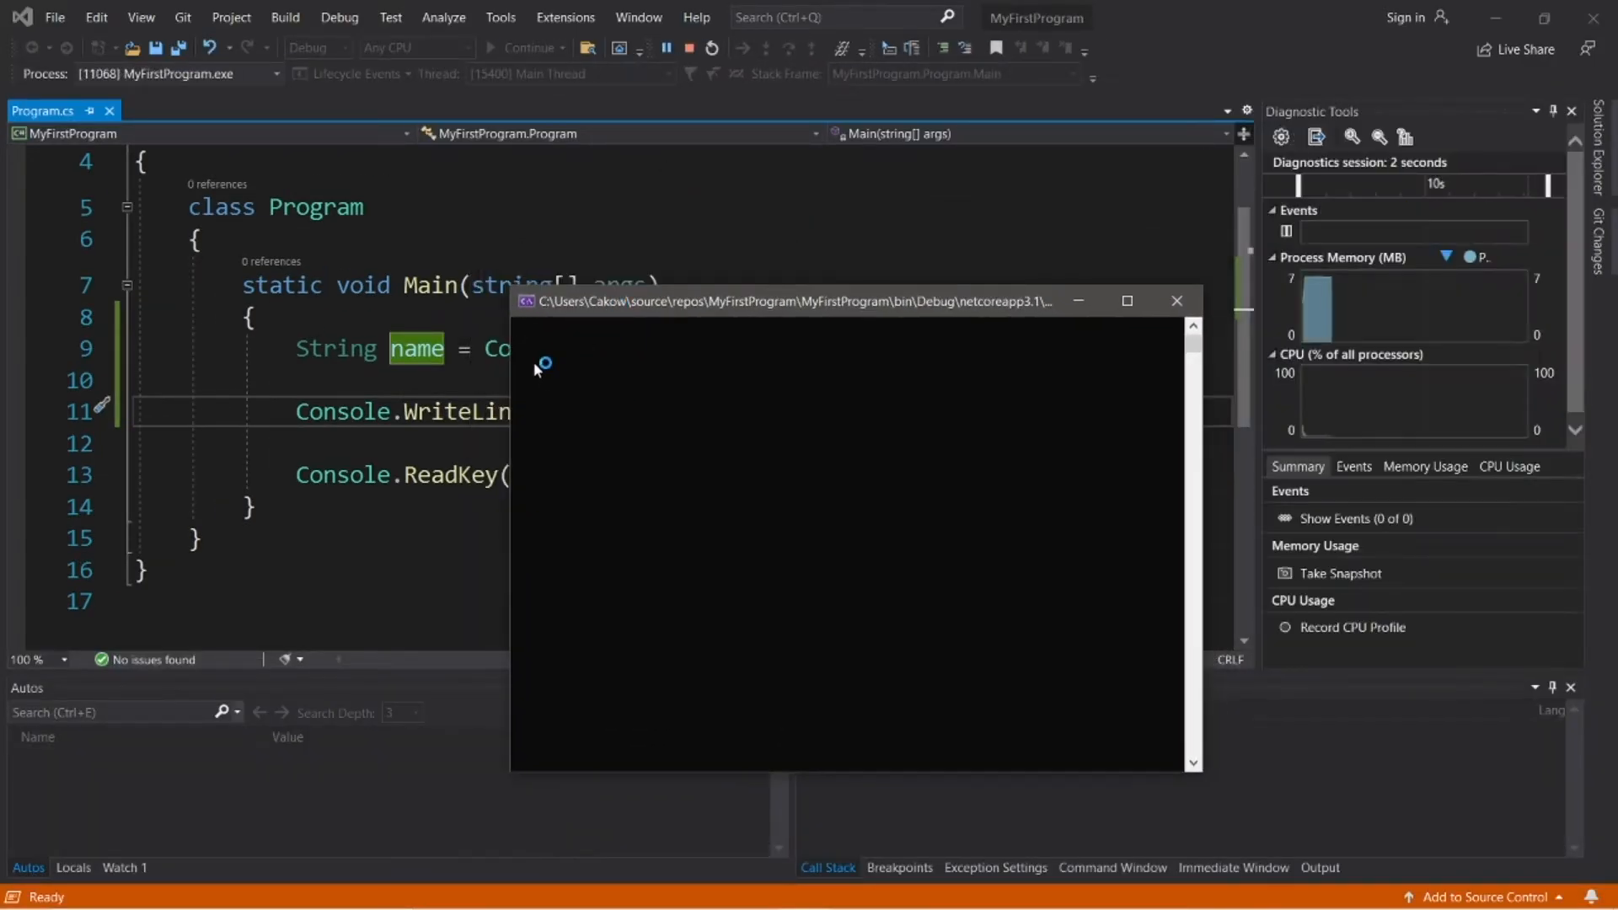
text(Bro)
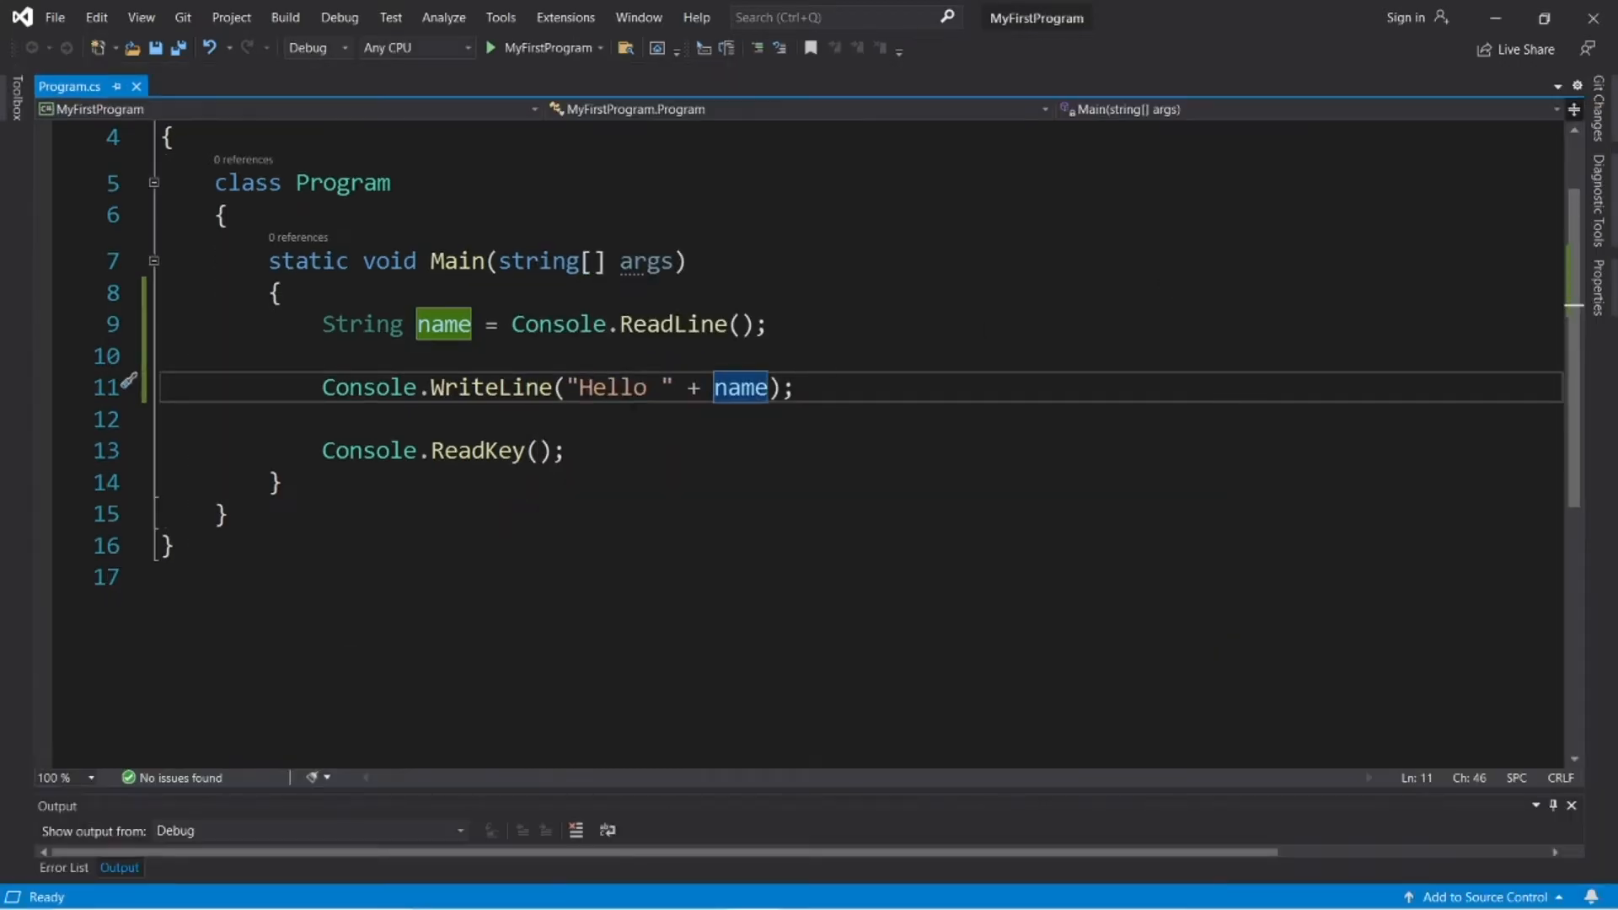
Step: Add Console.WriteLine("What's your name?") above the ReadLine using the cw snippet
key(Enter)
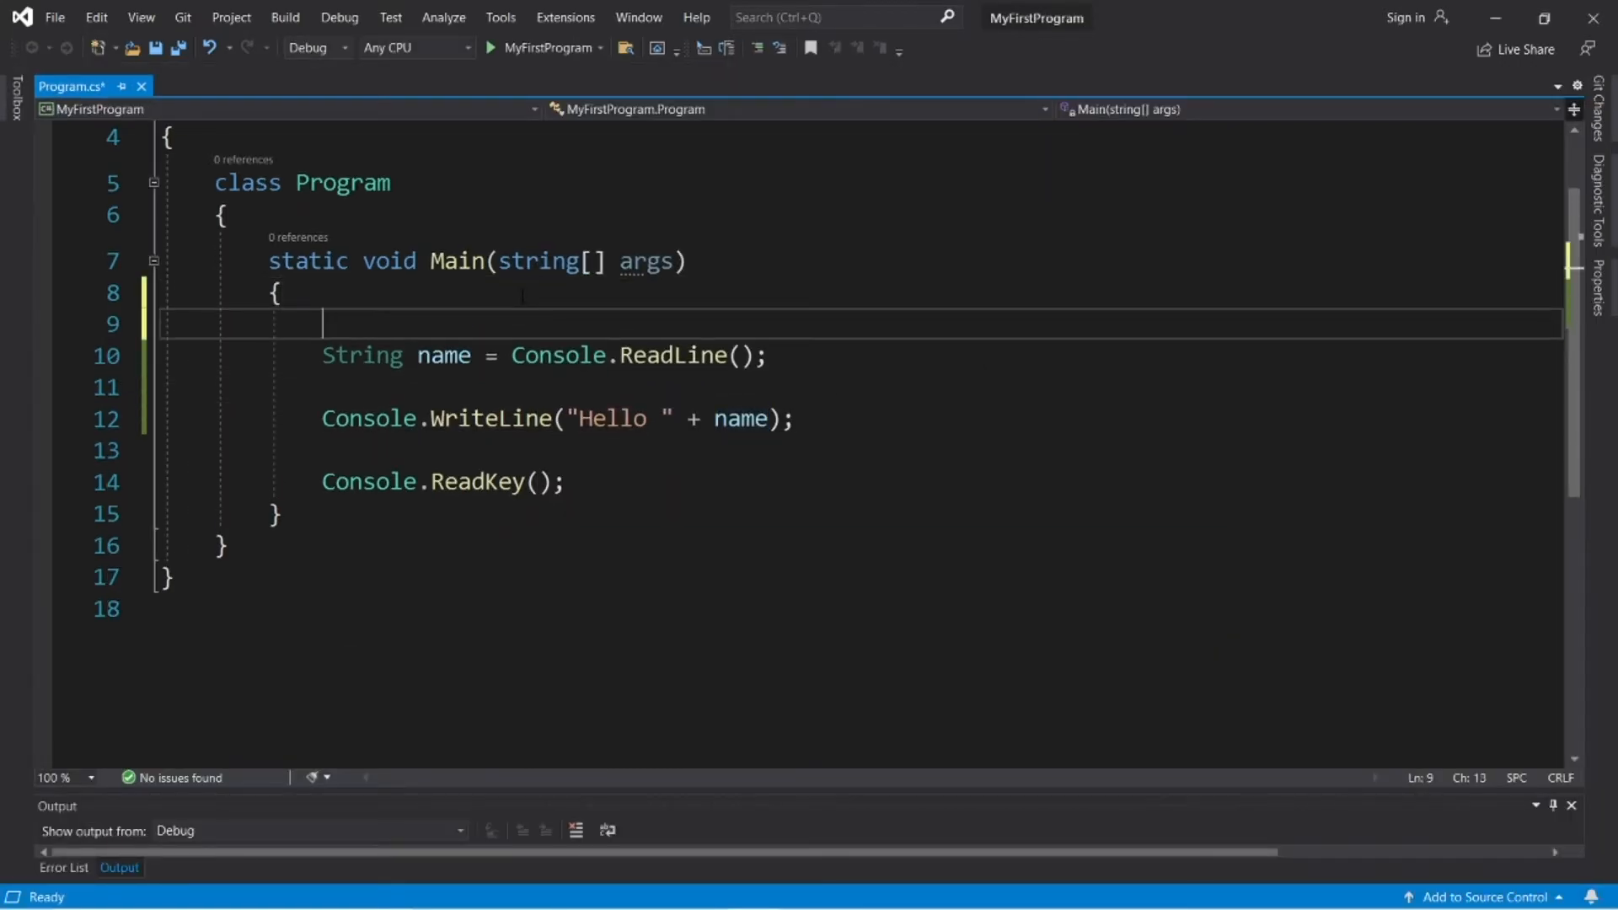
text(CW)
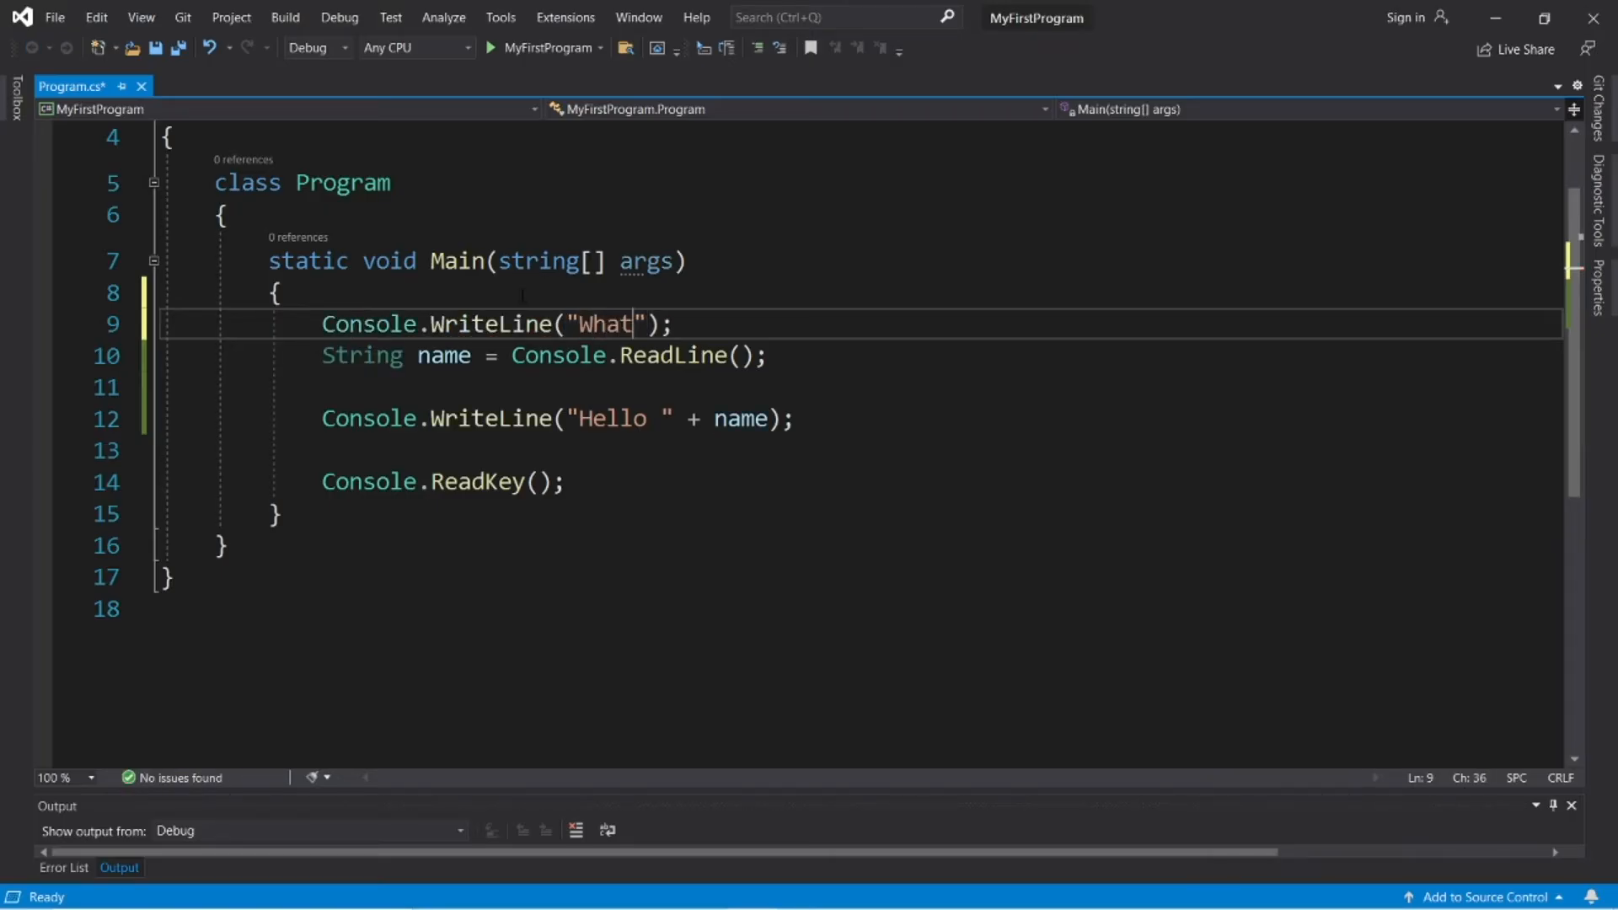
text('s your name?)
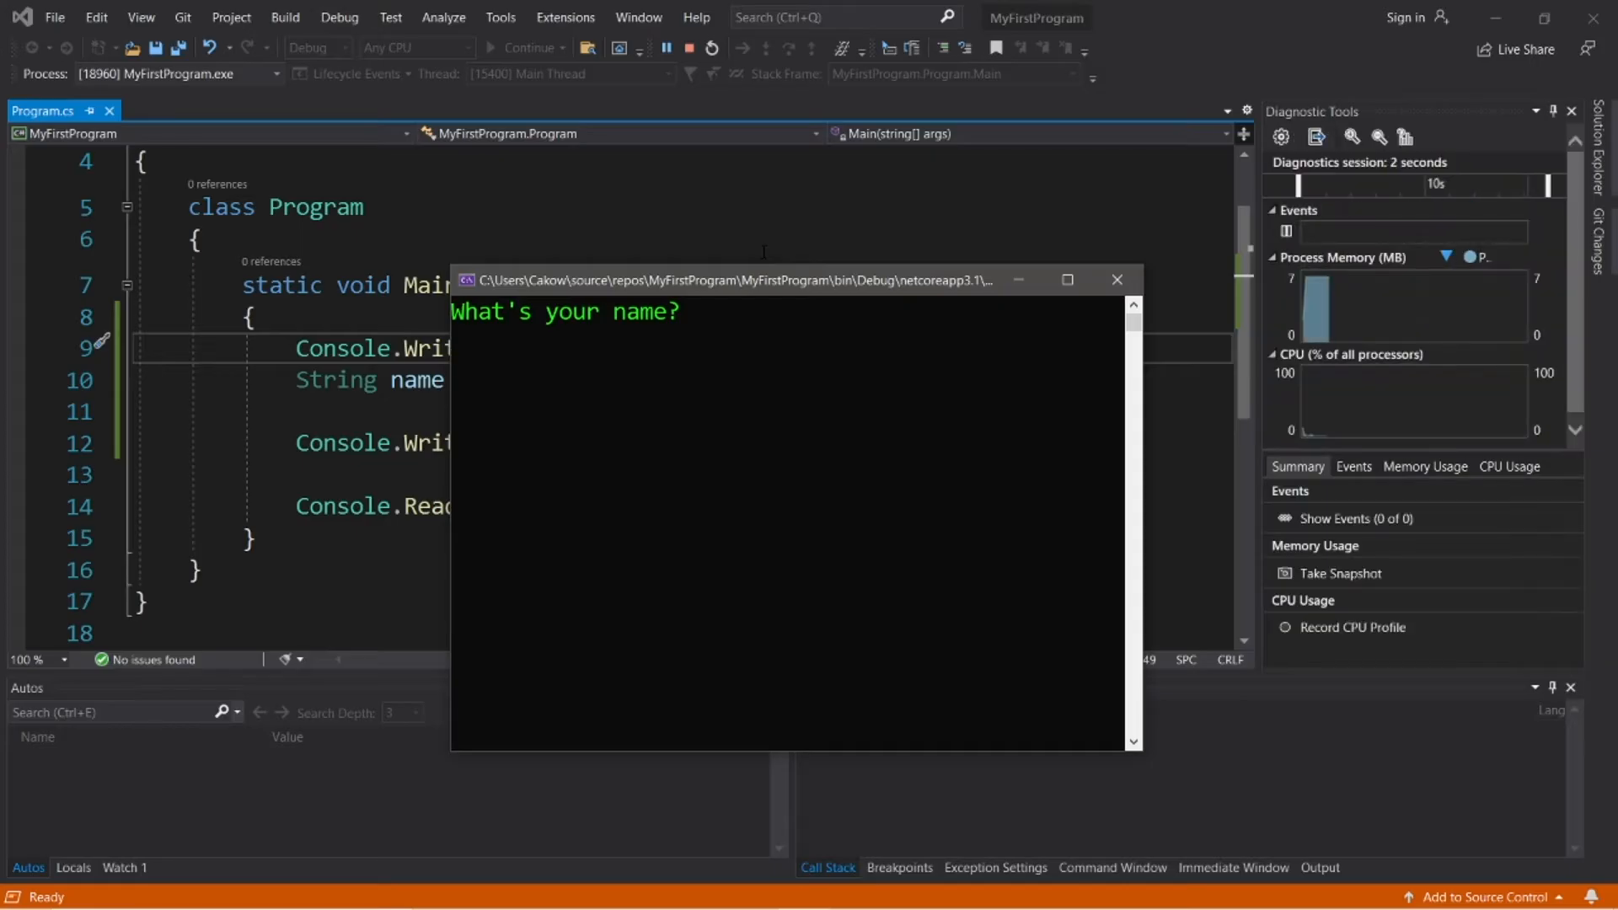
text(Br)
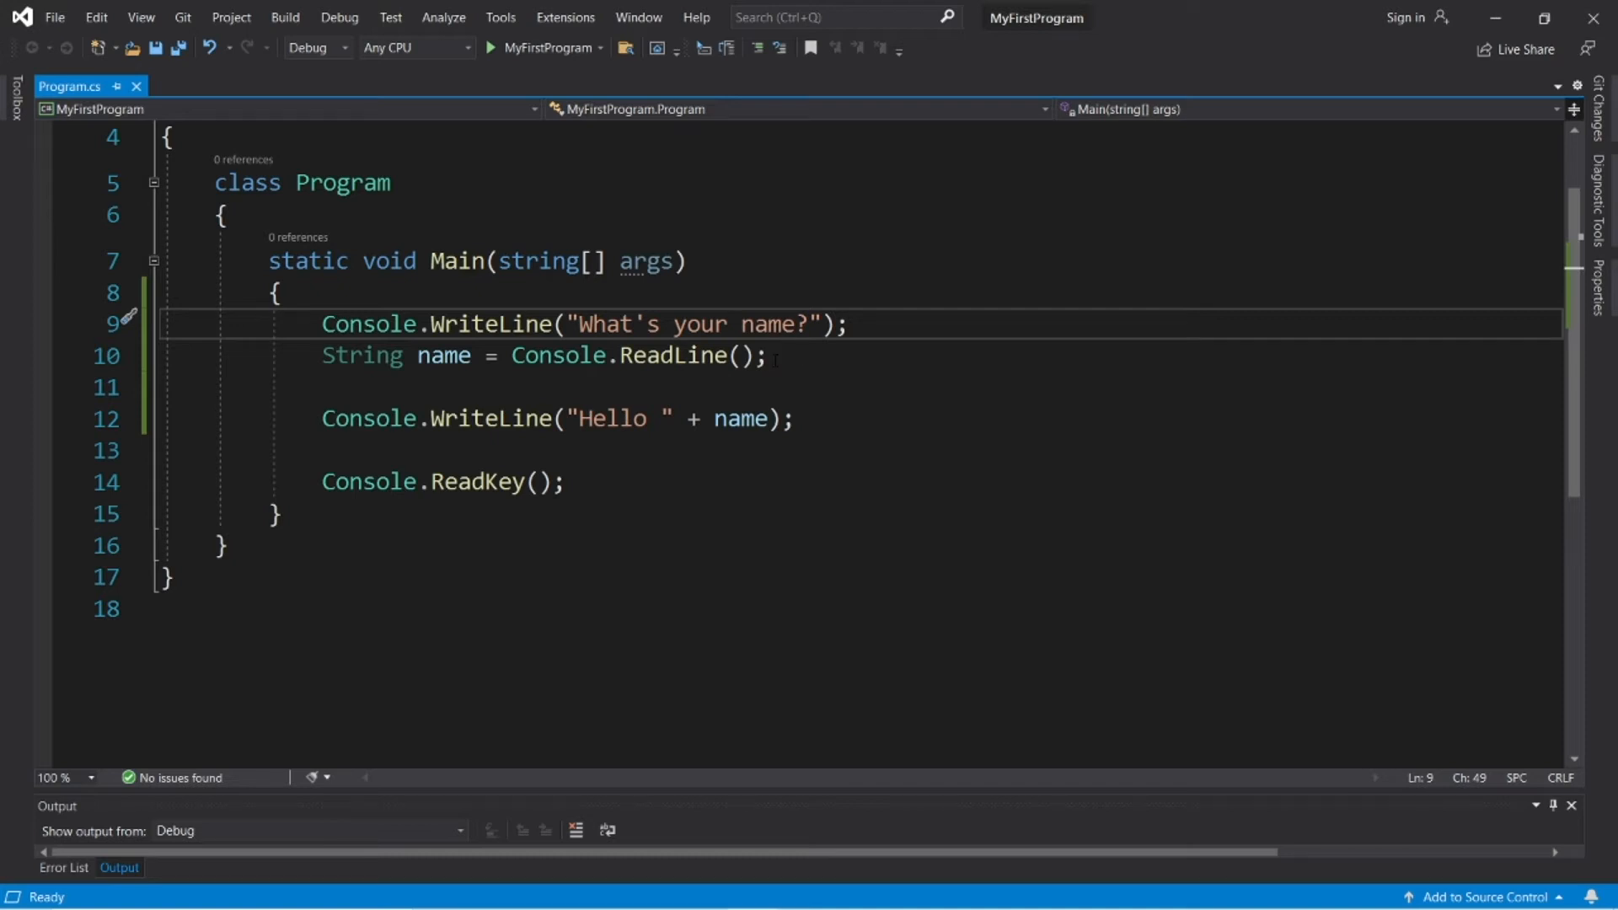
Step: Duplicate the prompt lines as "What's your age?" and write int age = Convert.ToInt32(Console.ReadLine());
drag(322, 324, 765, 356)
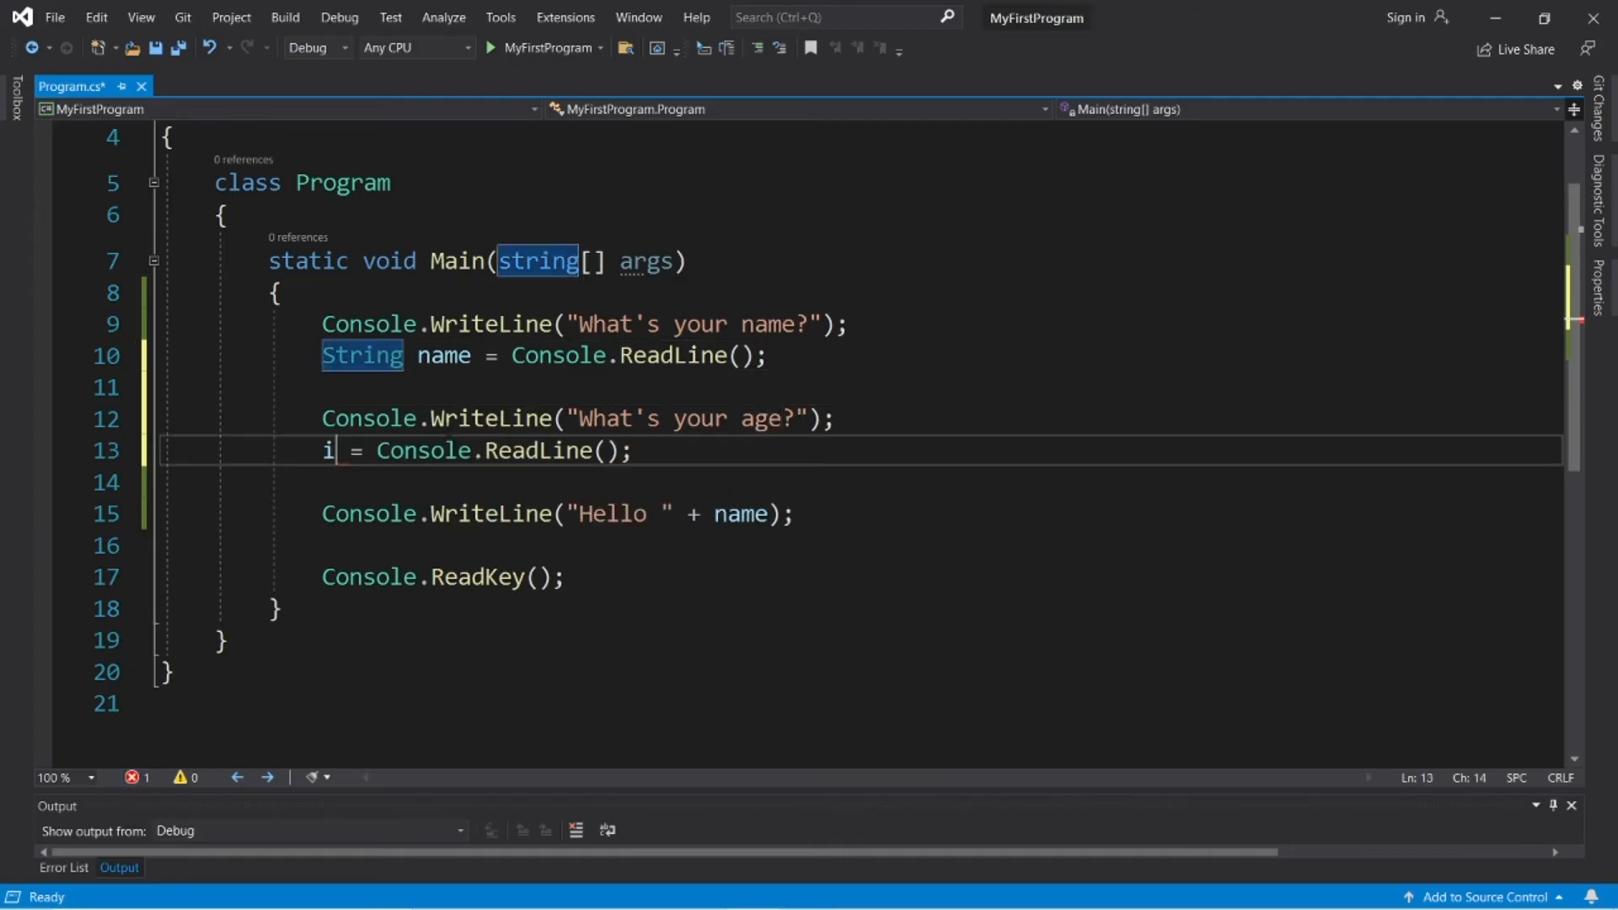
text(nt age)
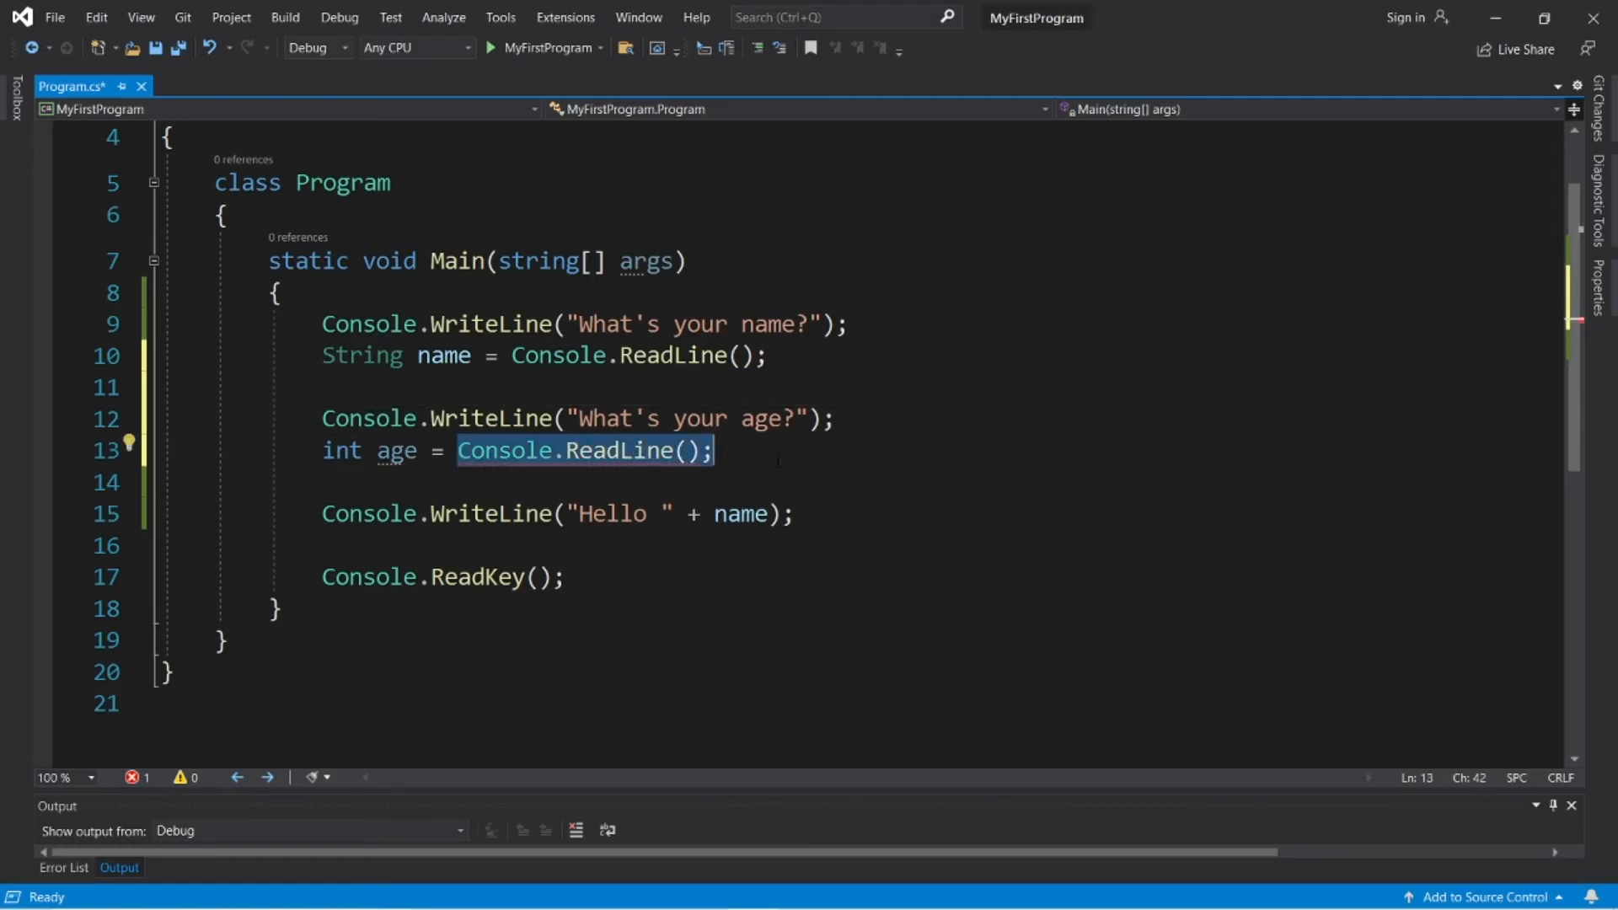
text(C)
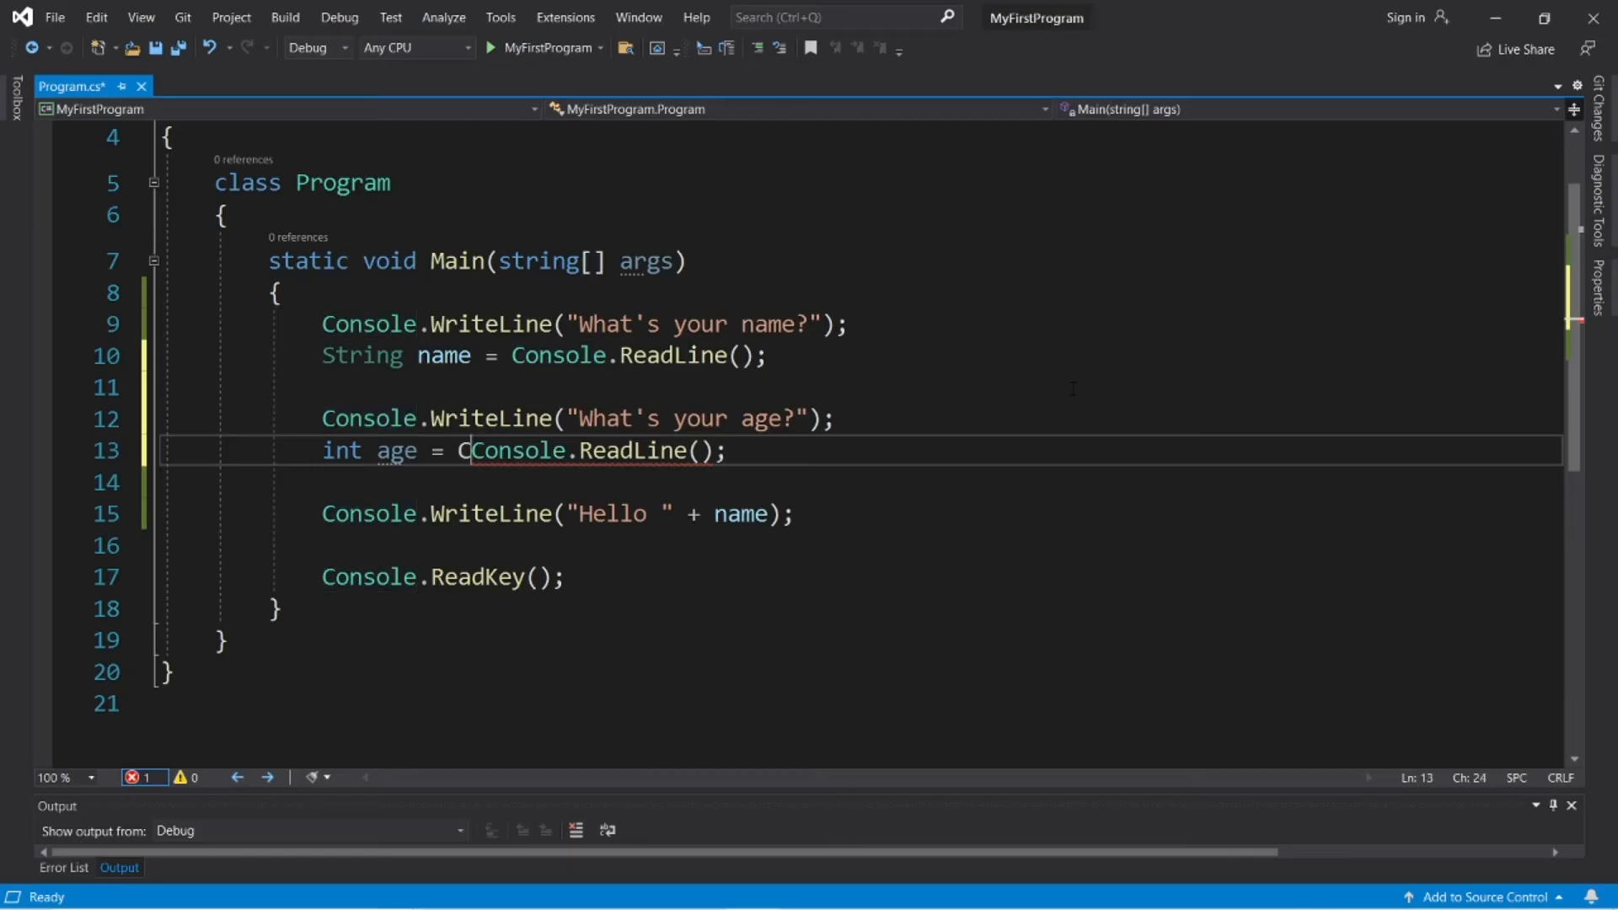
text(Convert.)
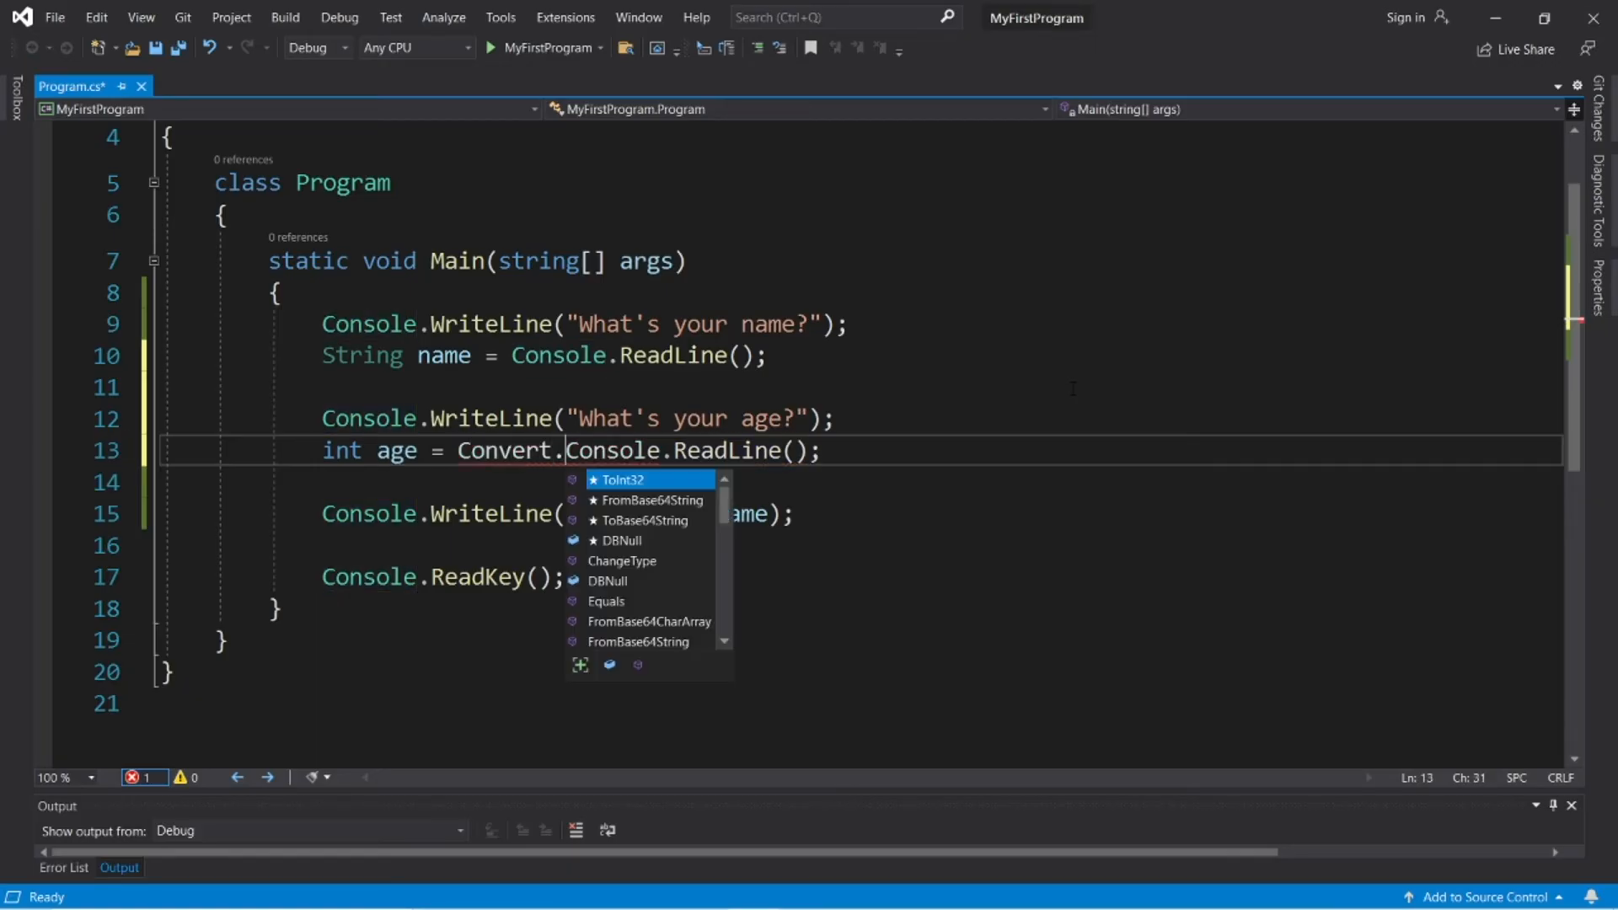
text(toIn)
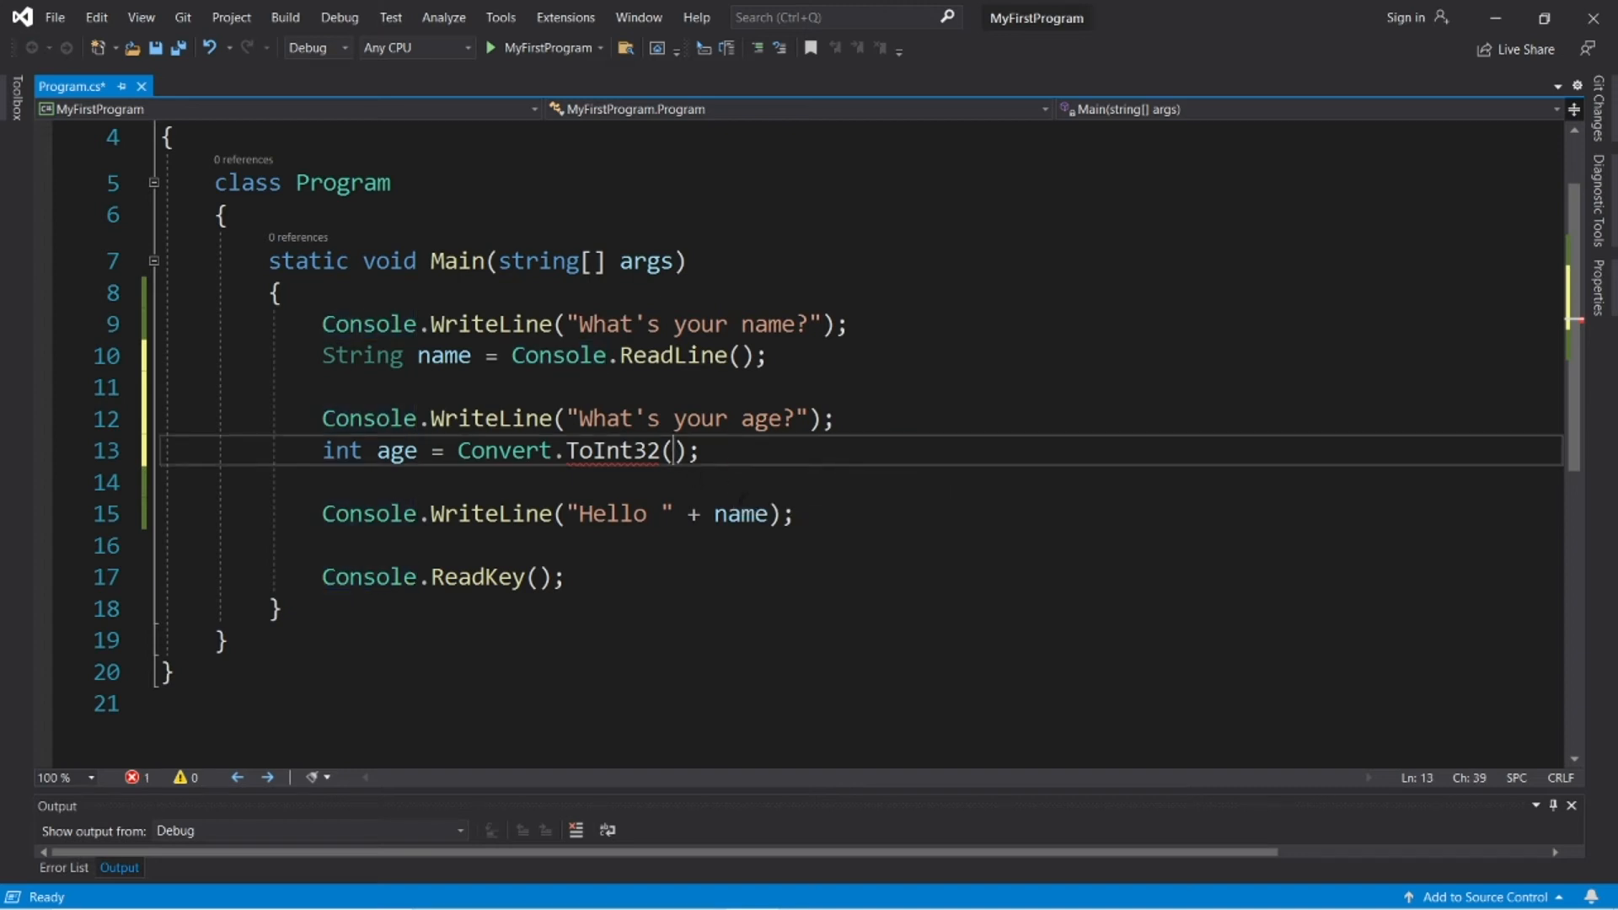
text(Console.ReadLine())
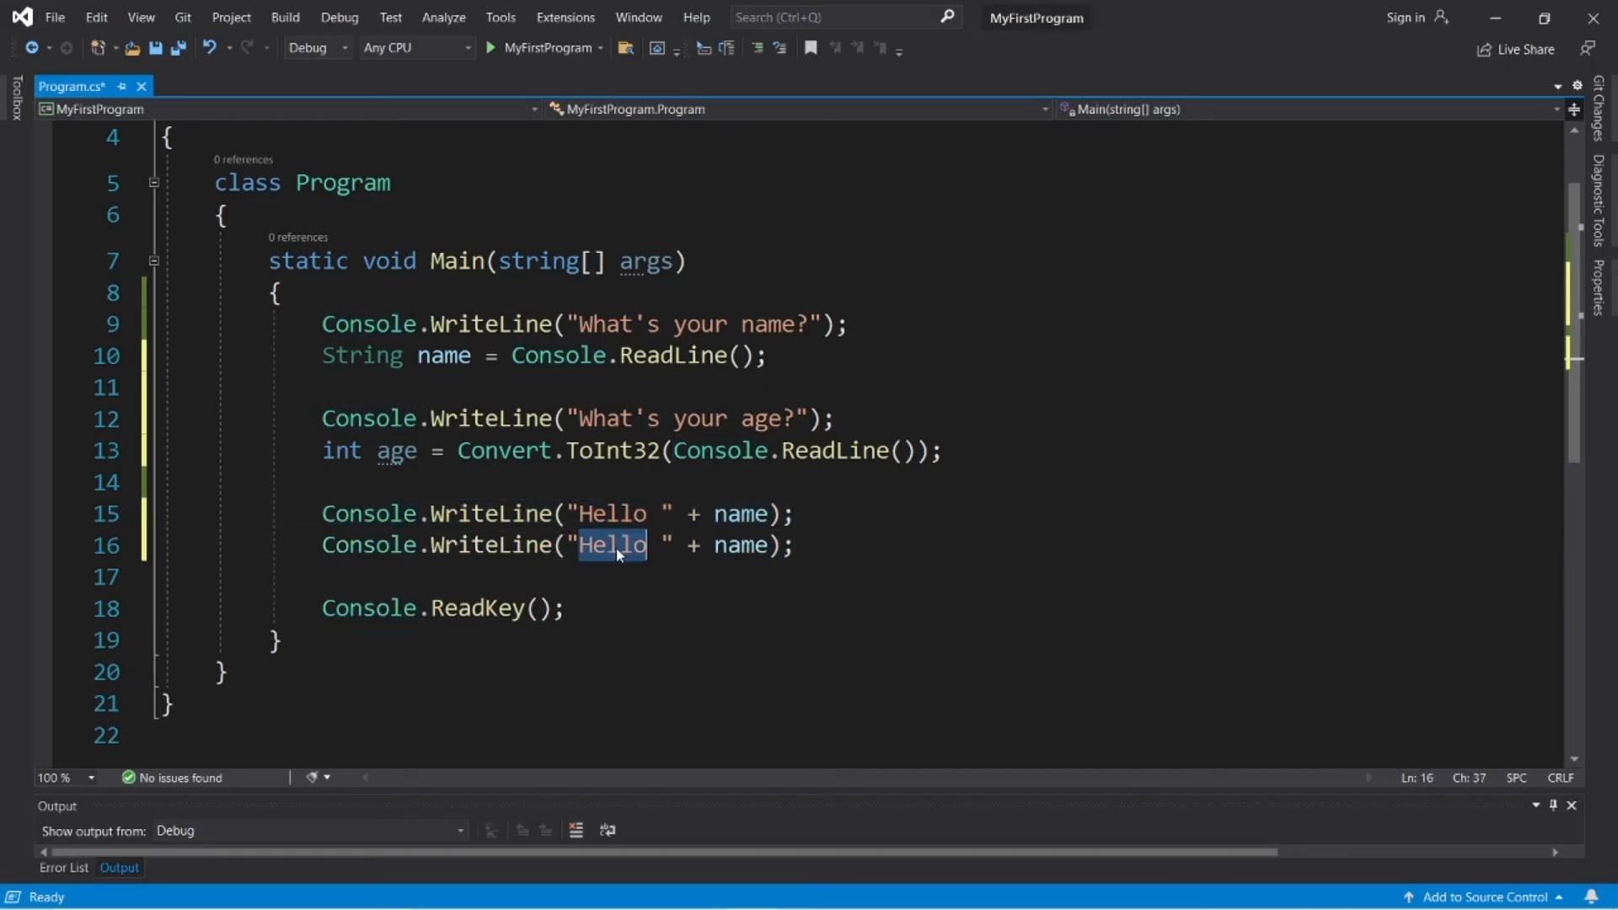
Step: Edit the duplicated line to Console.WriteLine("You are " + age + " years old");
text(You are)
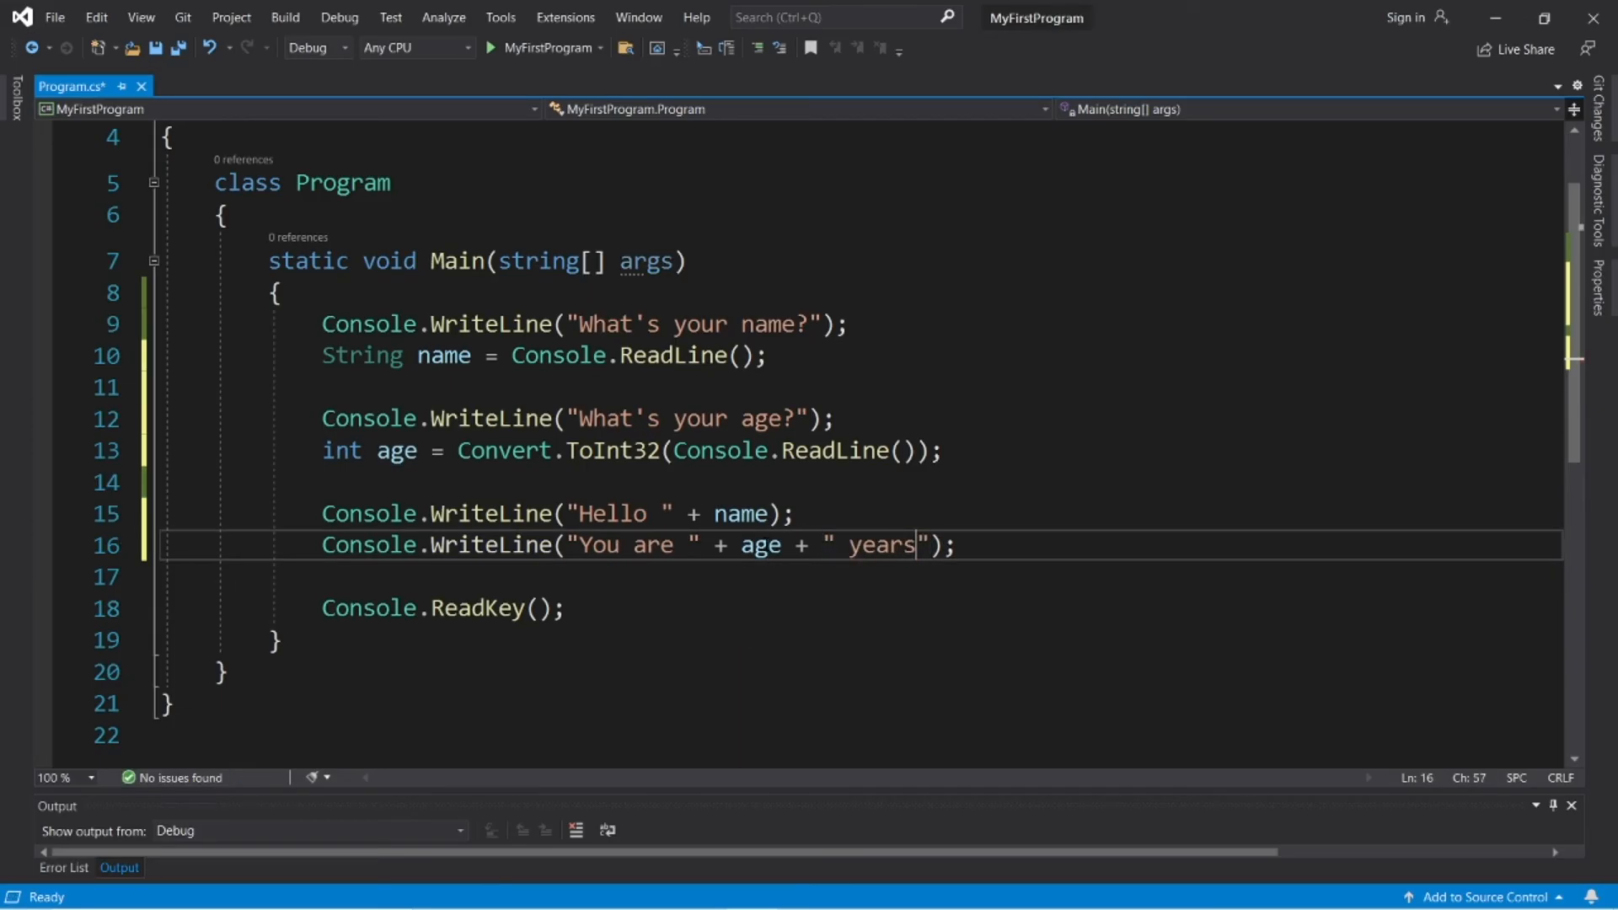
text(old)
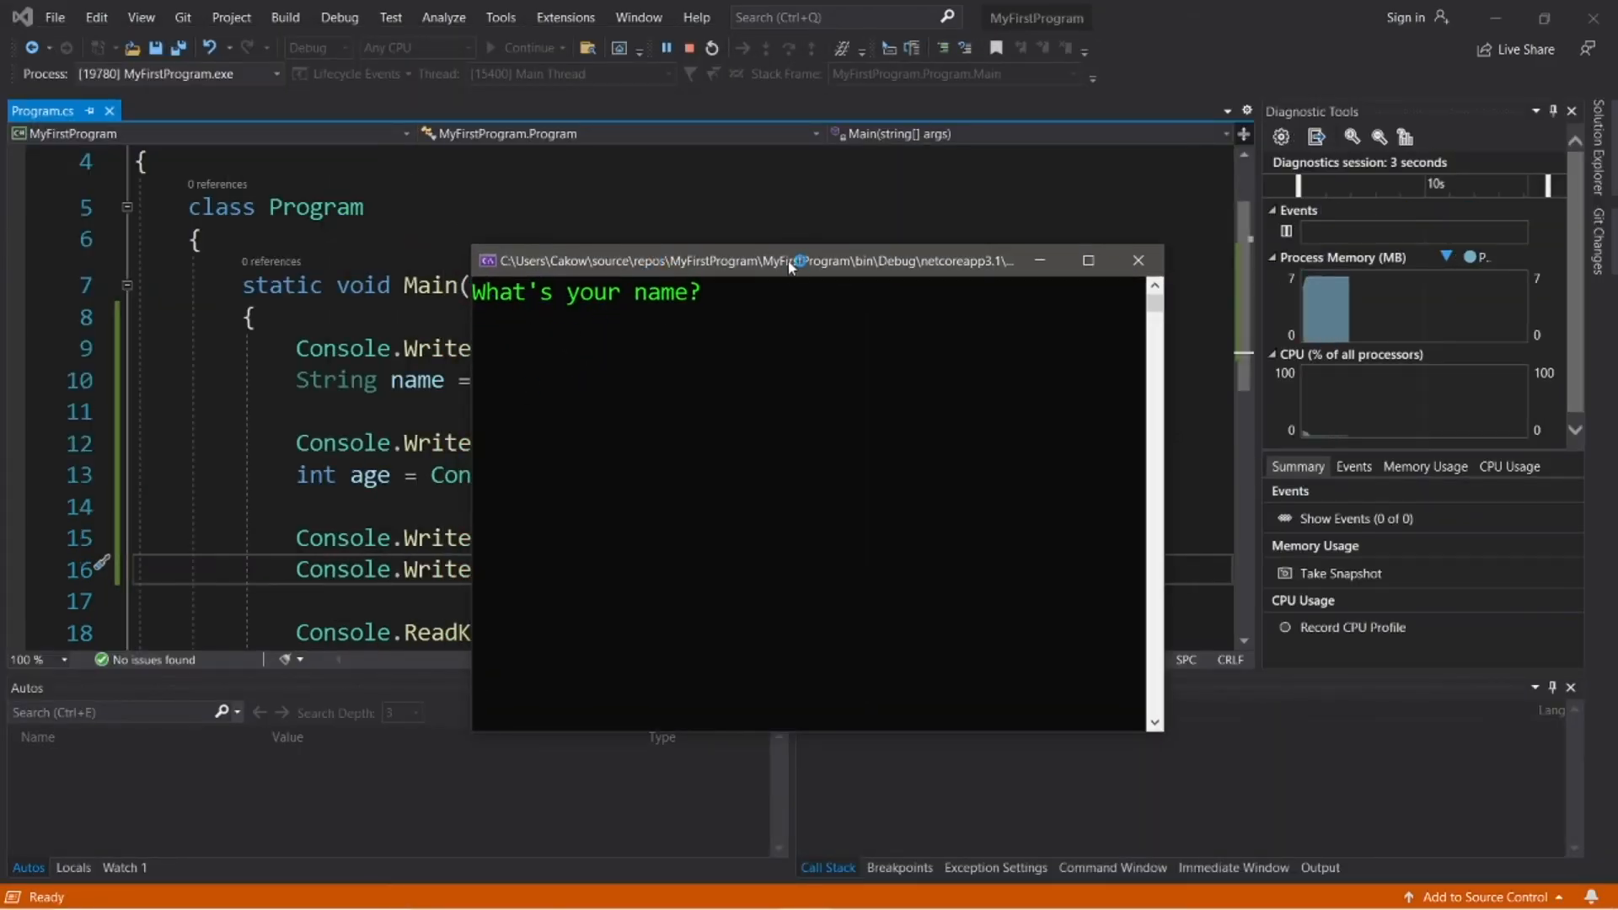
text(Bro)
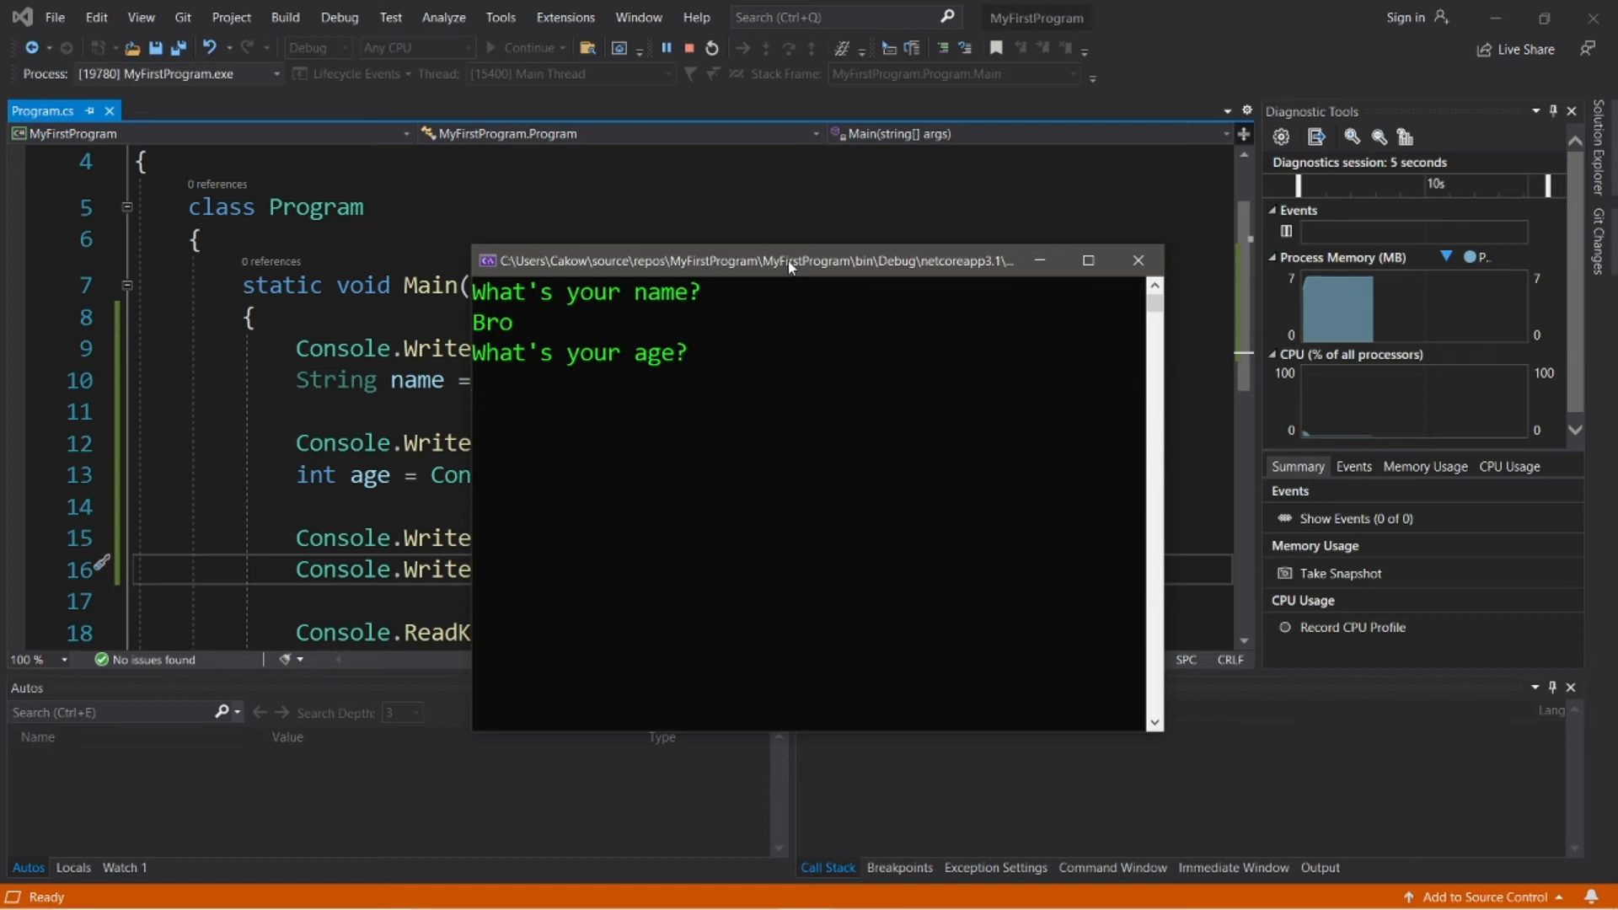
text(21)
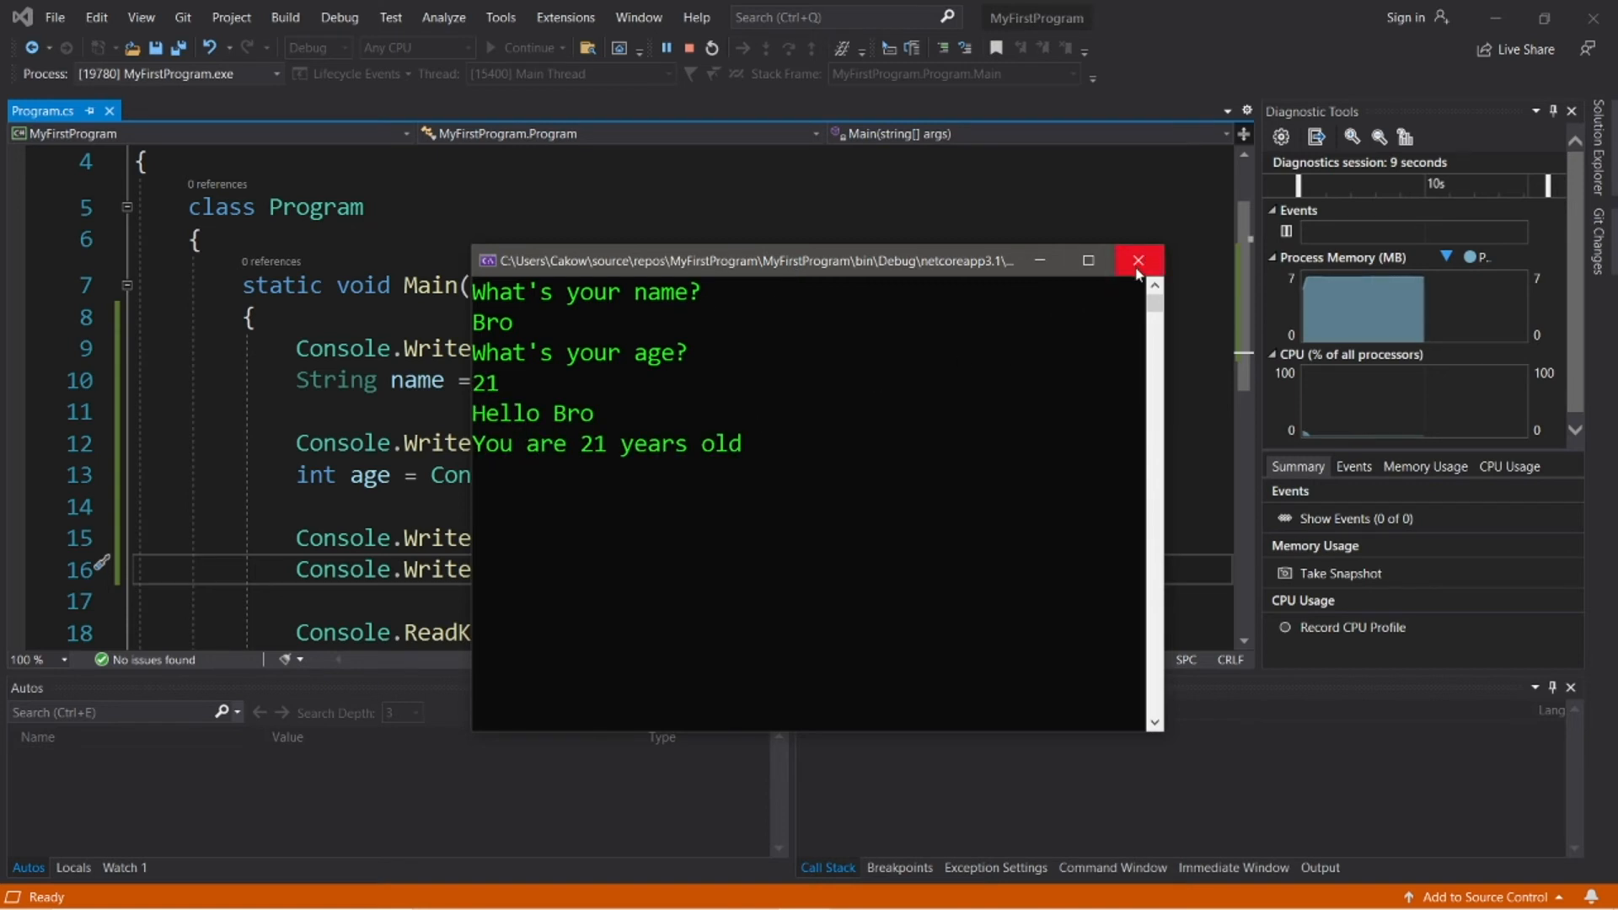
click(1137, 260)
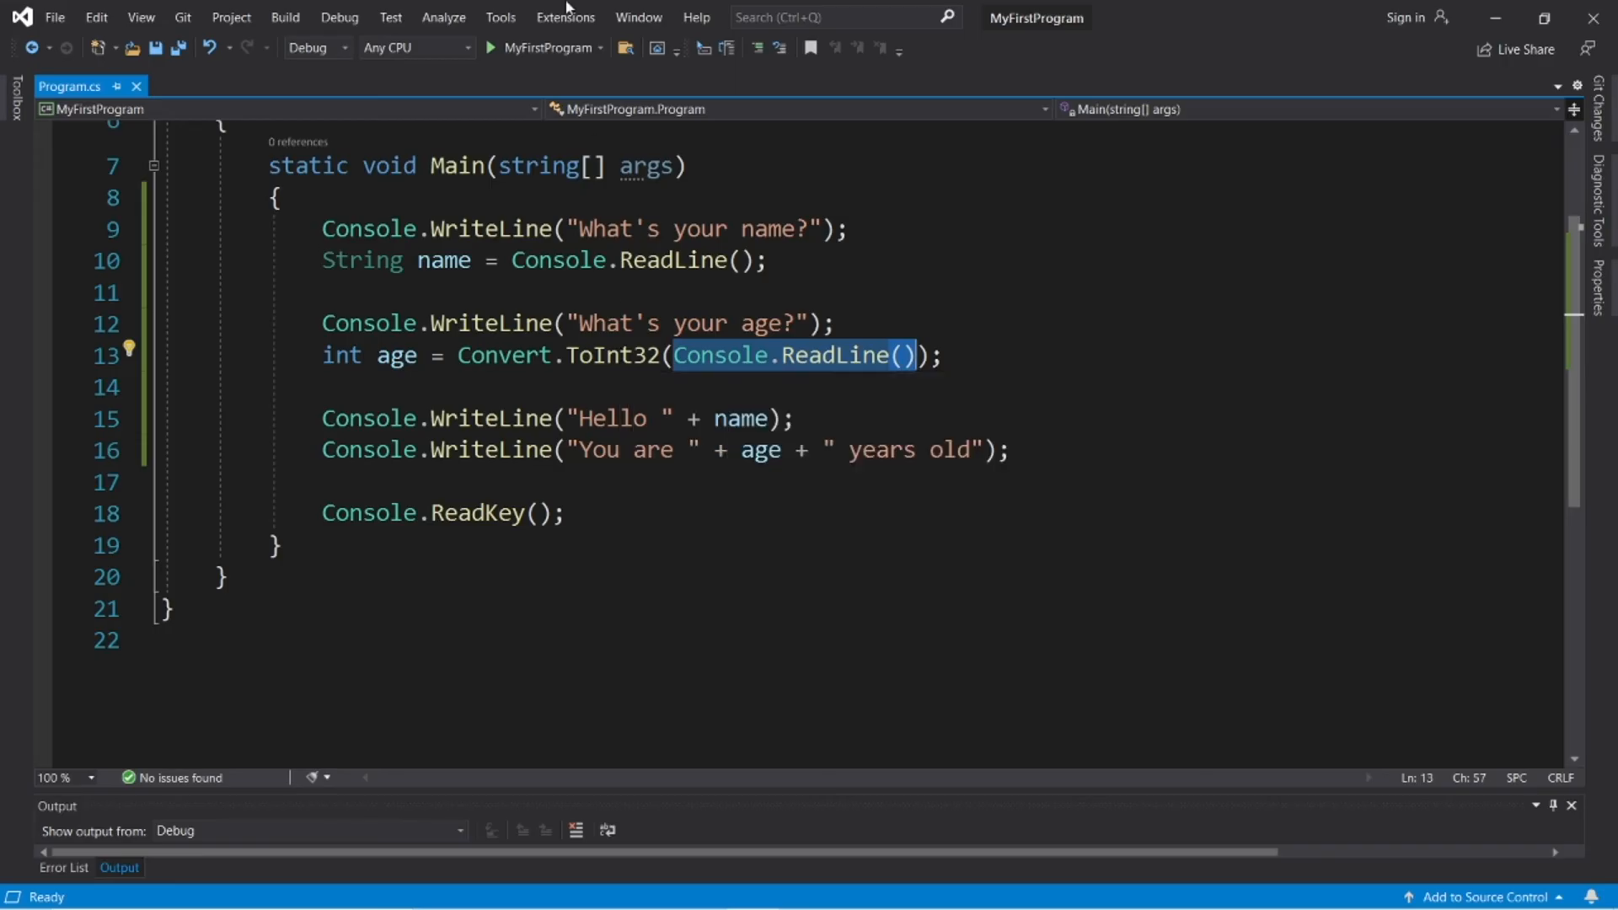
click(494, 47)
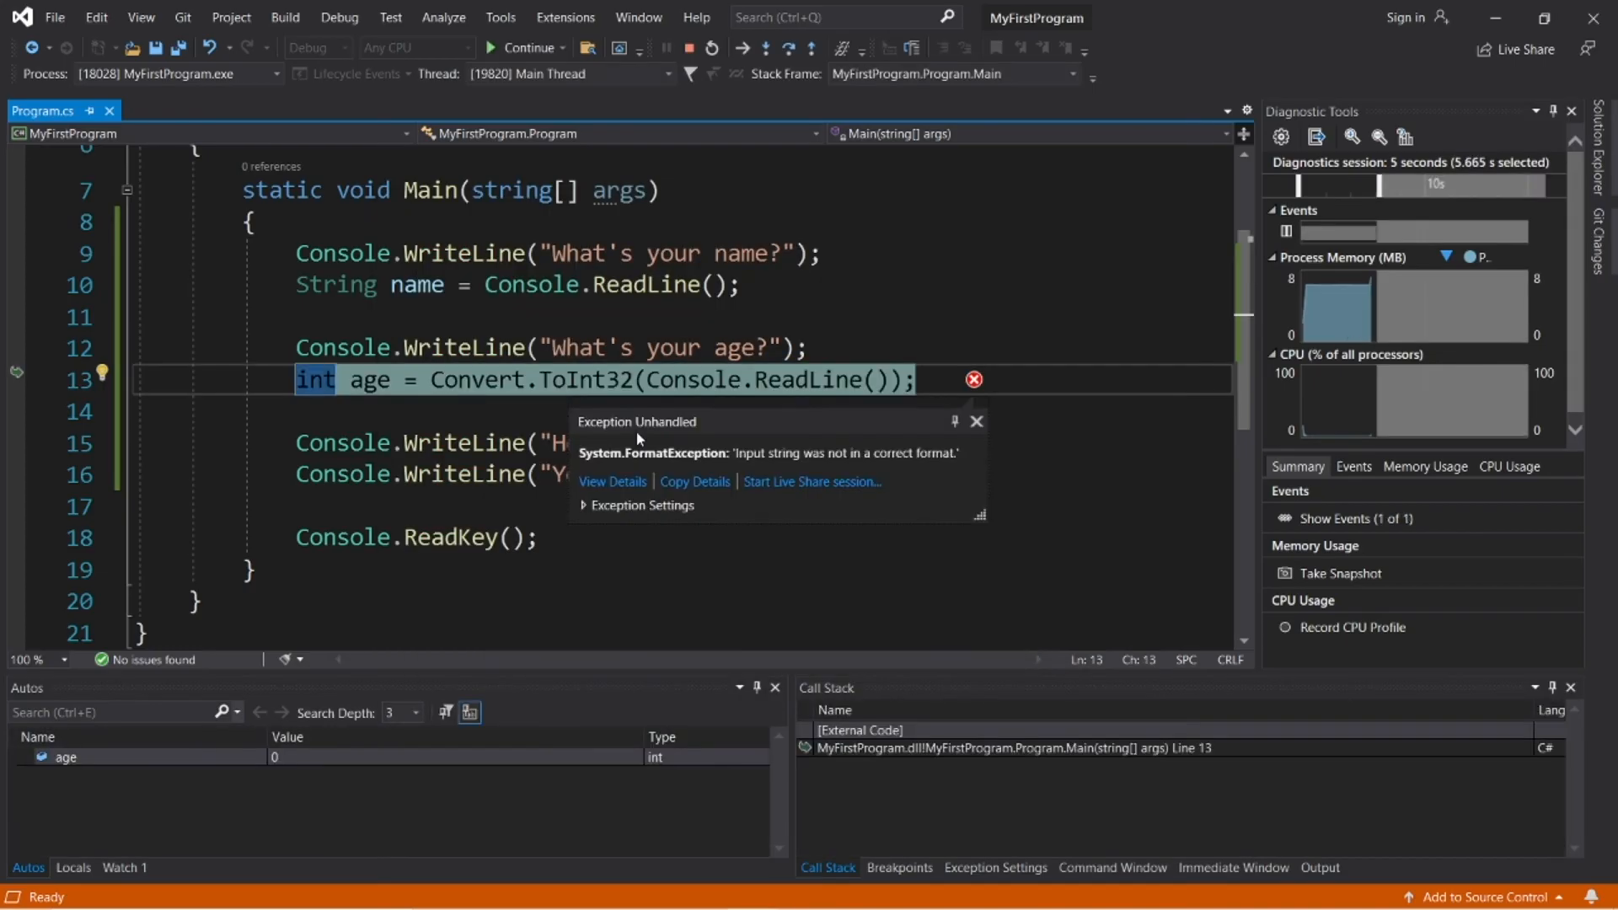
mouse_move(607, 438)
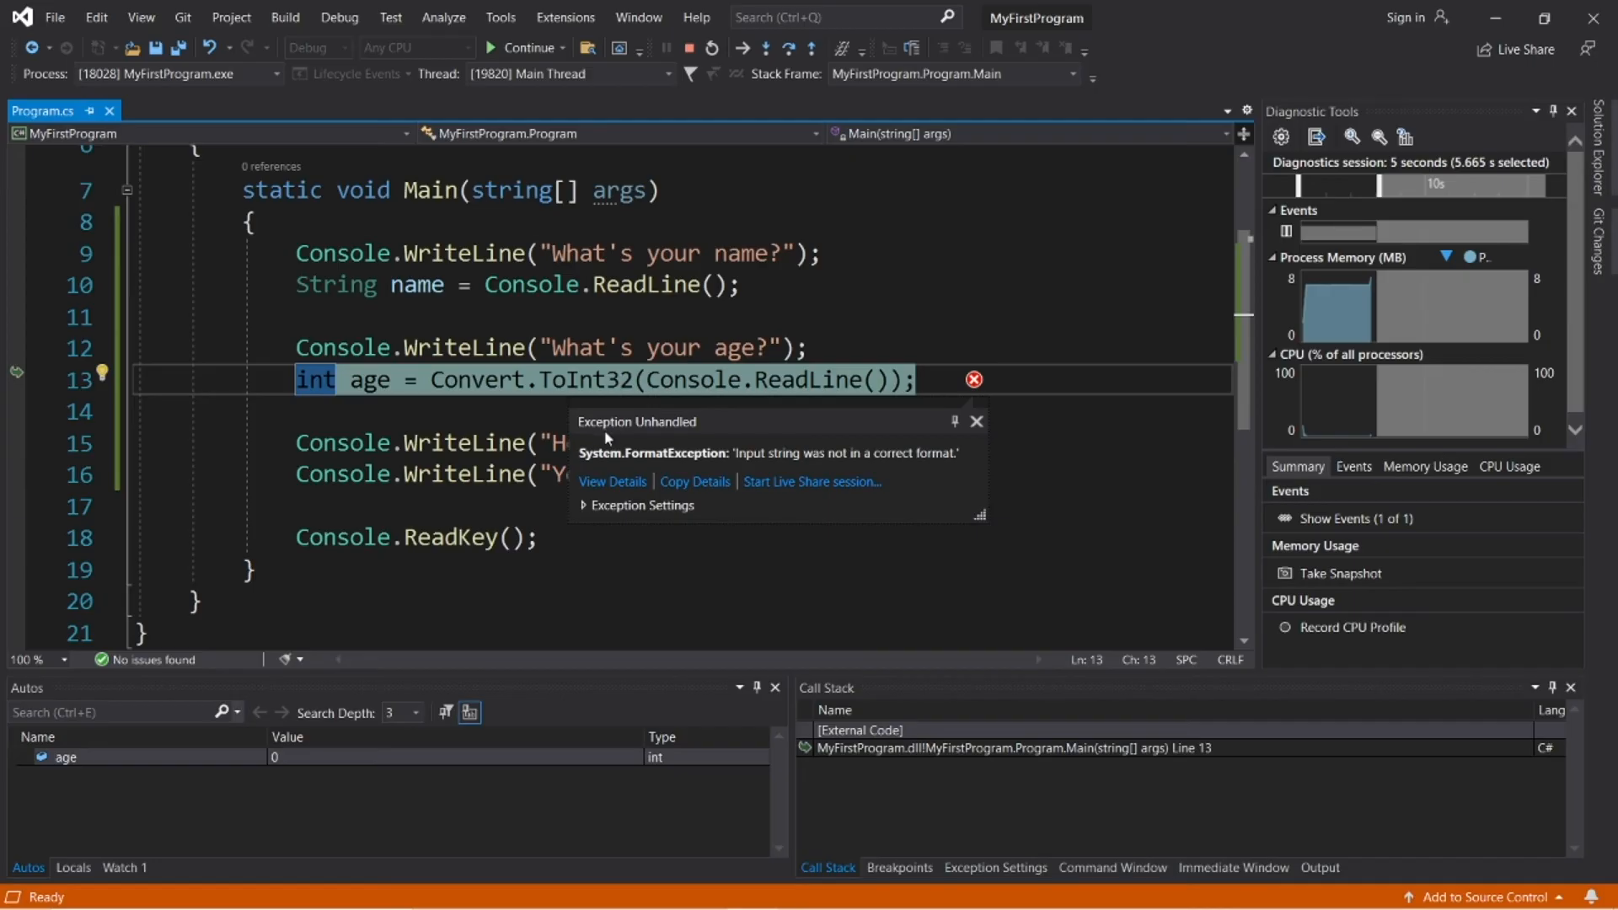
mouse_move(654, 475)
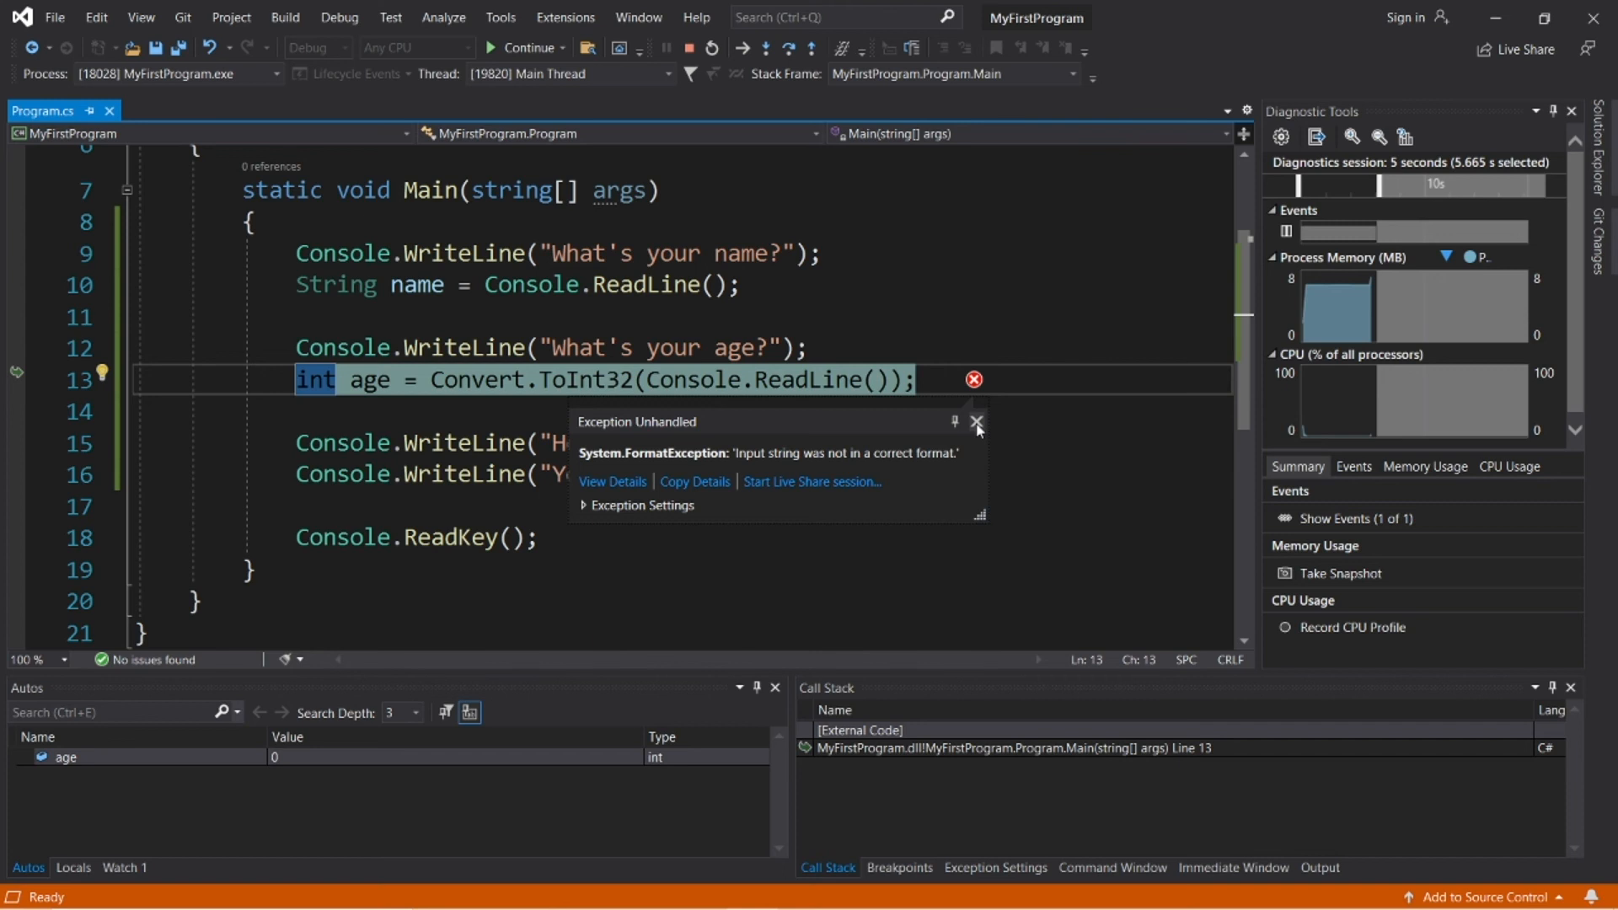
Step: Inspect the age value showing 0 at the exception, then stop the debugging session
click(974, 425)
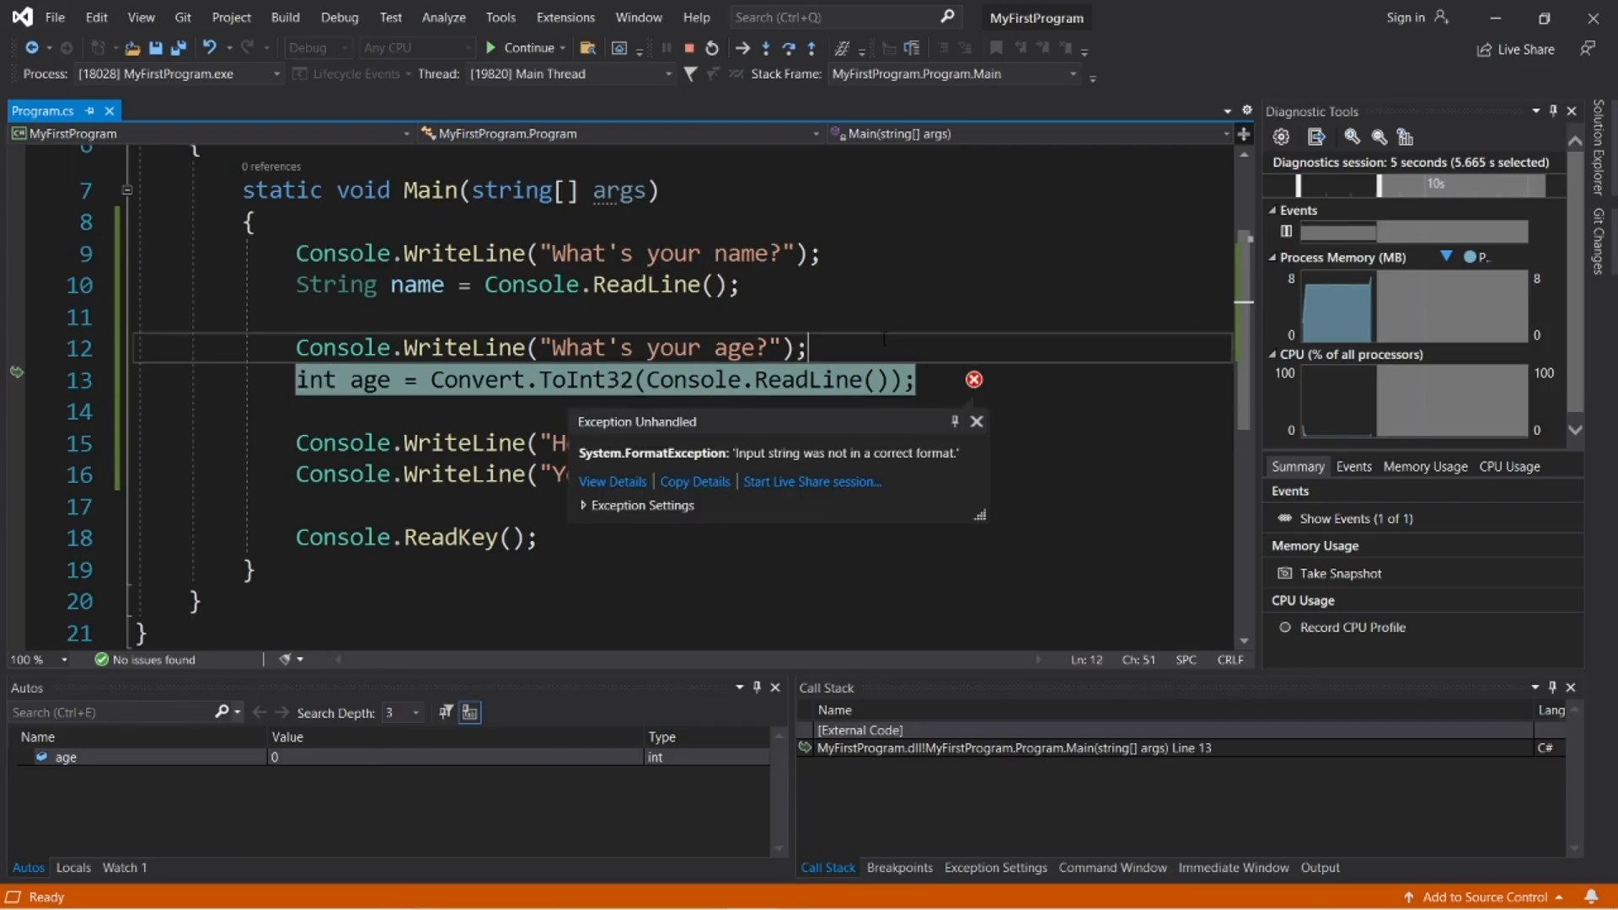
click(976, 421)
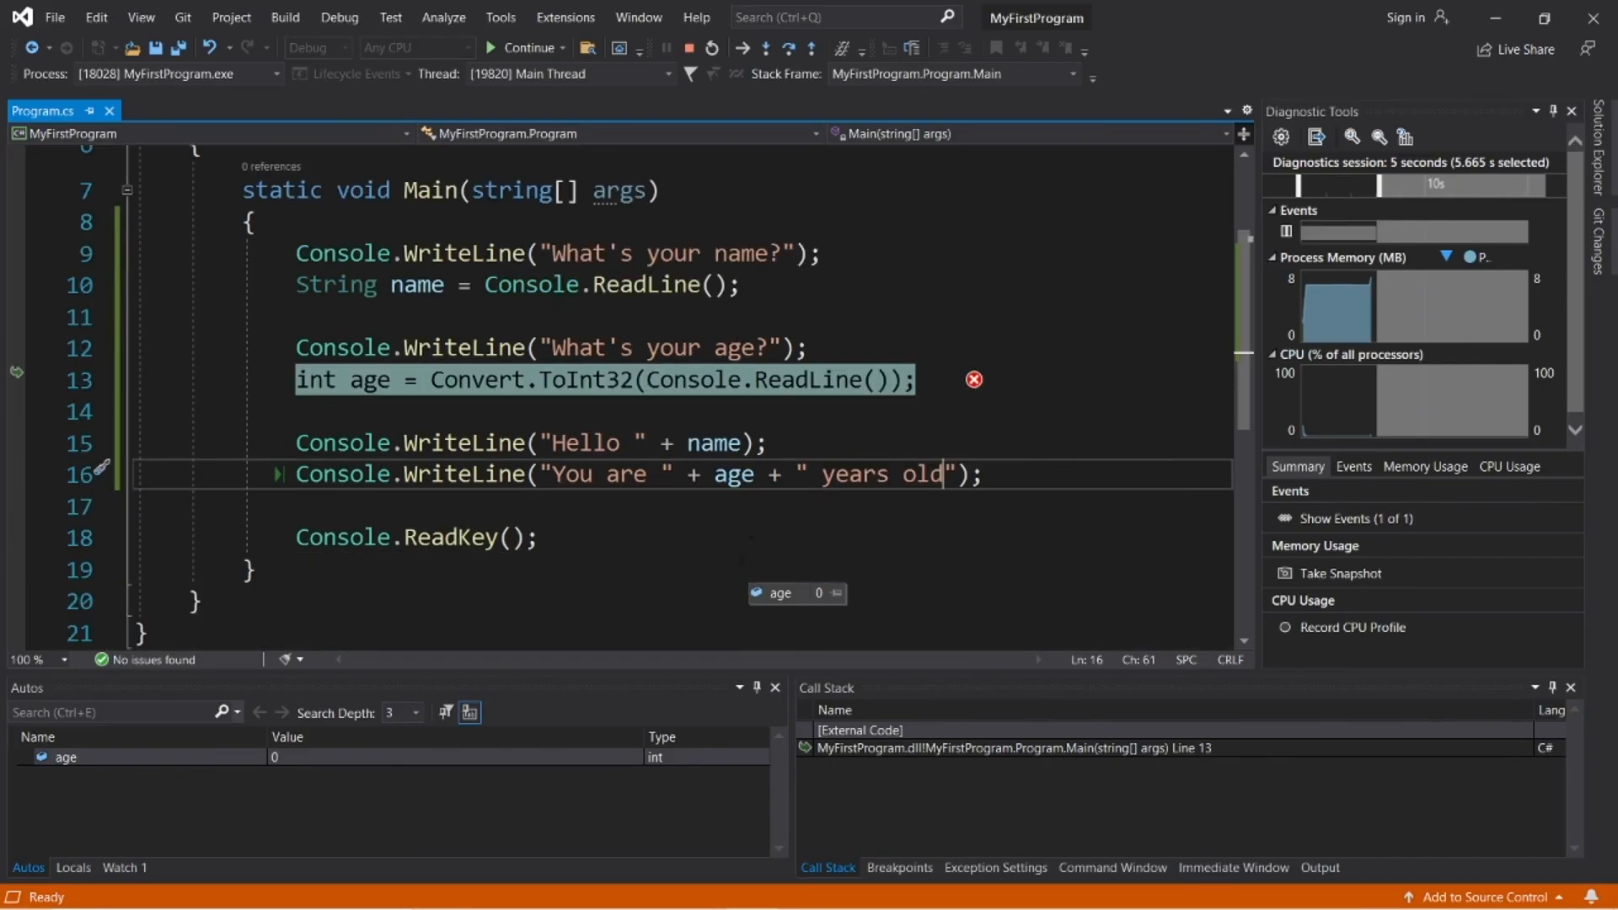
click(666, 47)
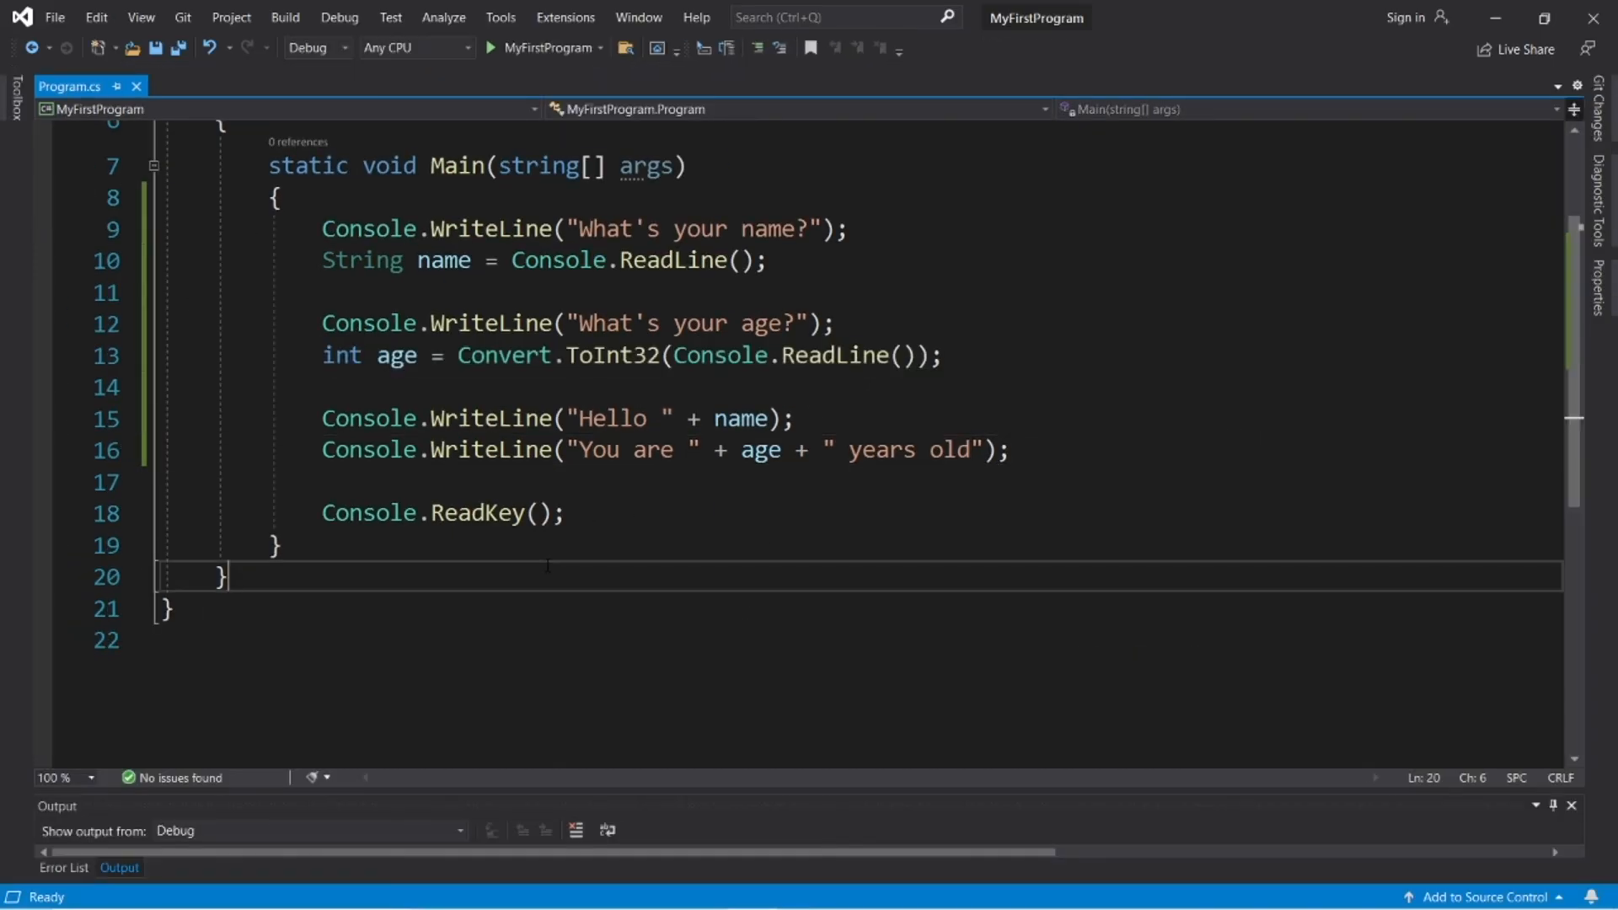